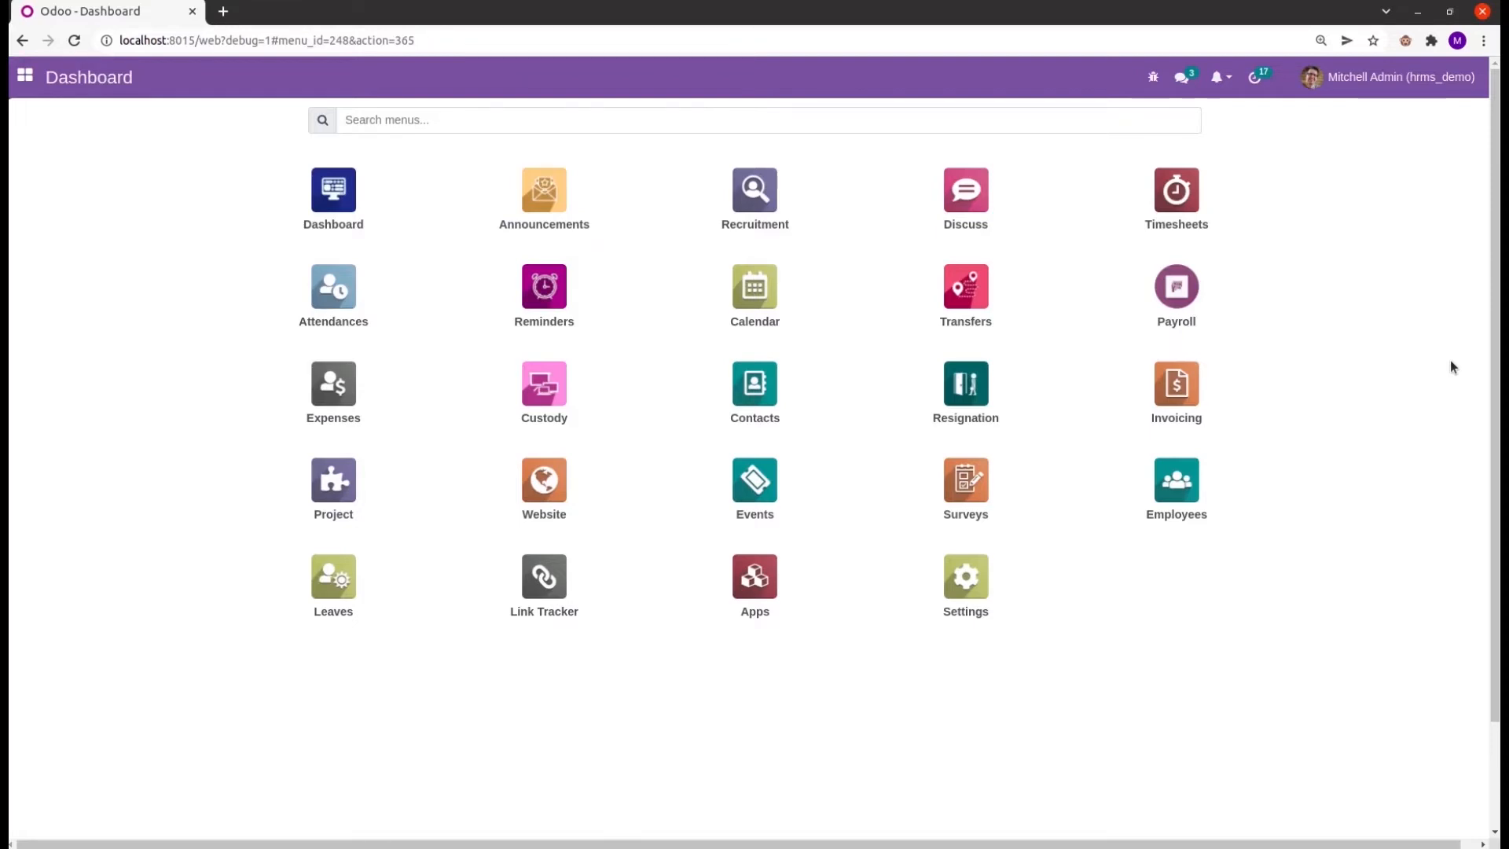
pyautogui.moveTo(964, 584)
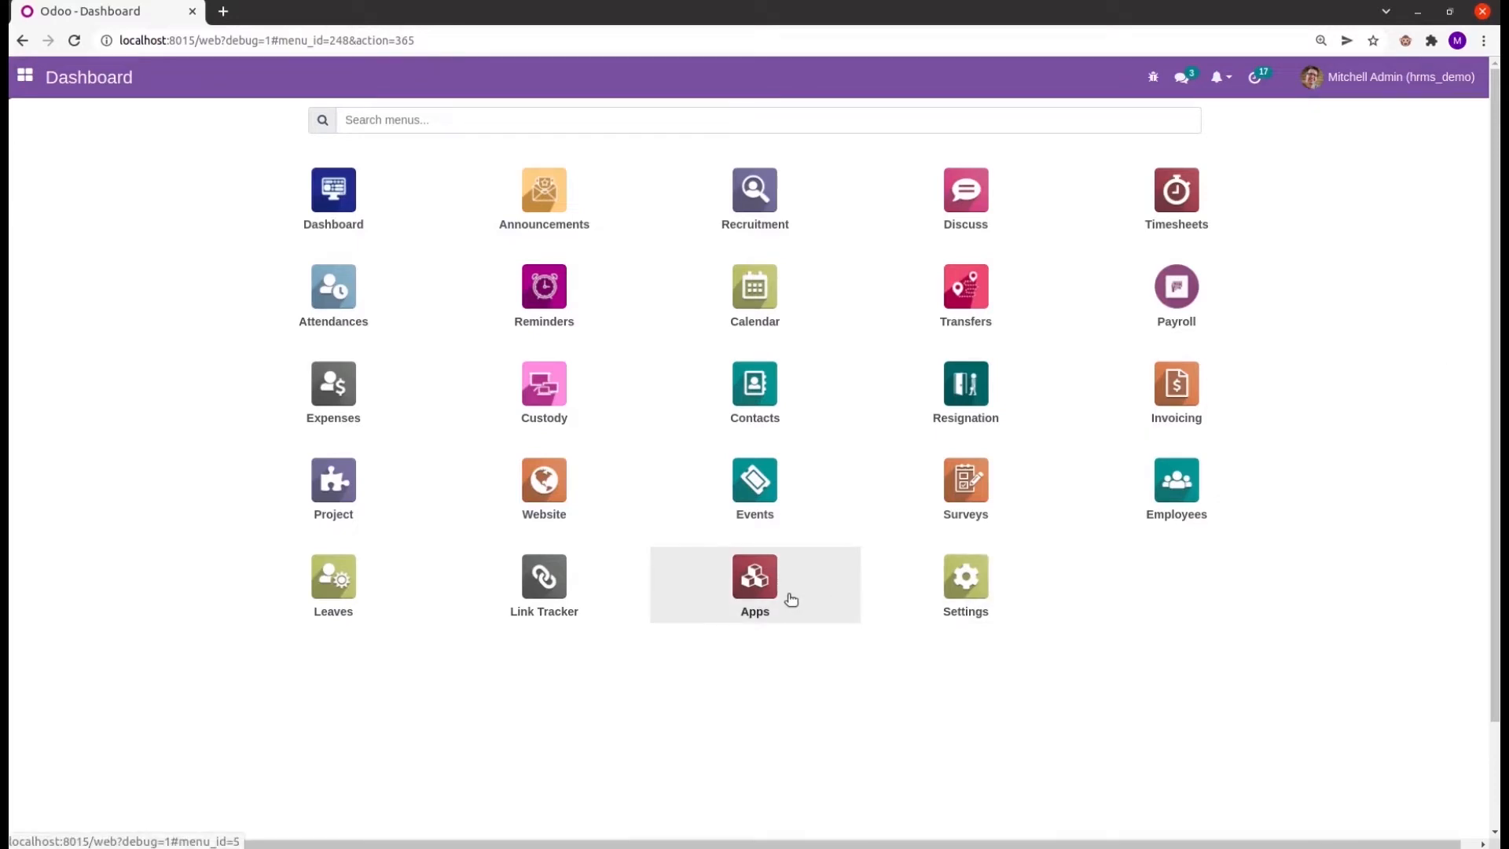
pyautogui.moveTo(332, 360)
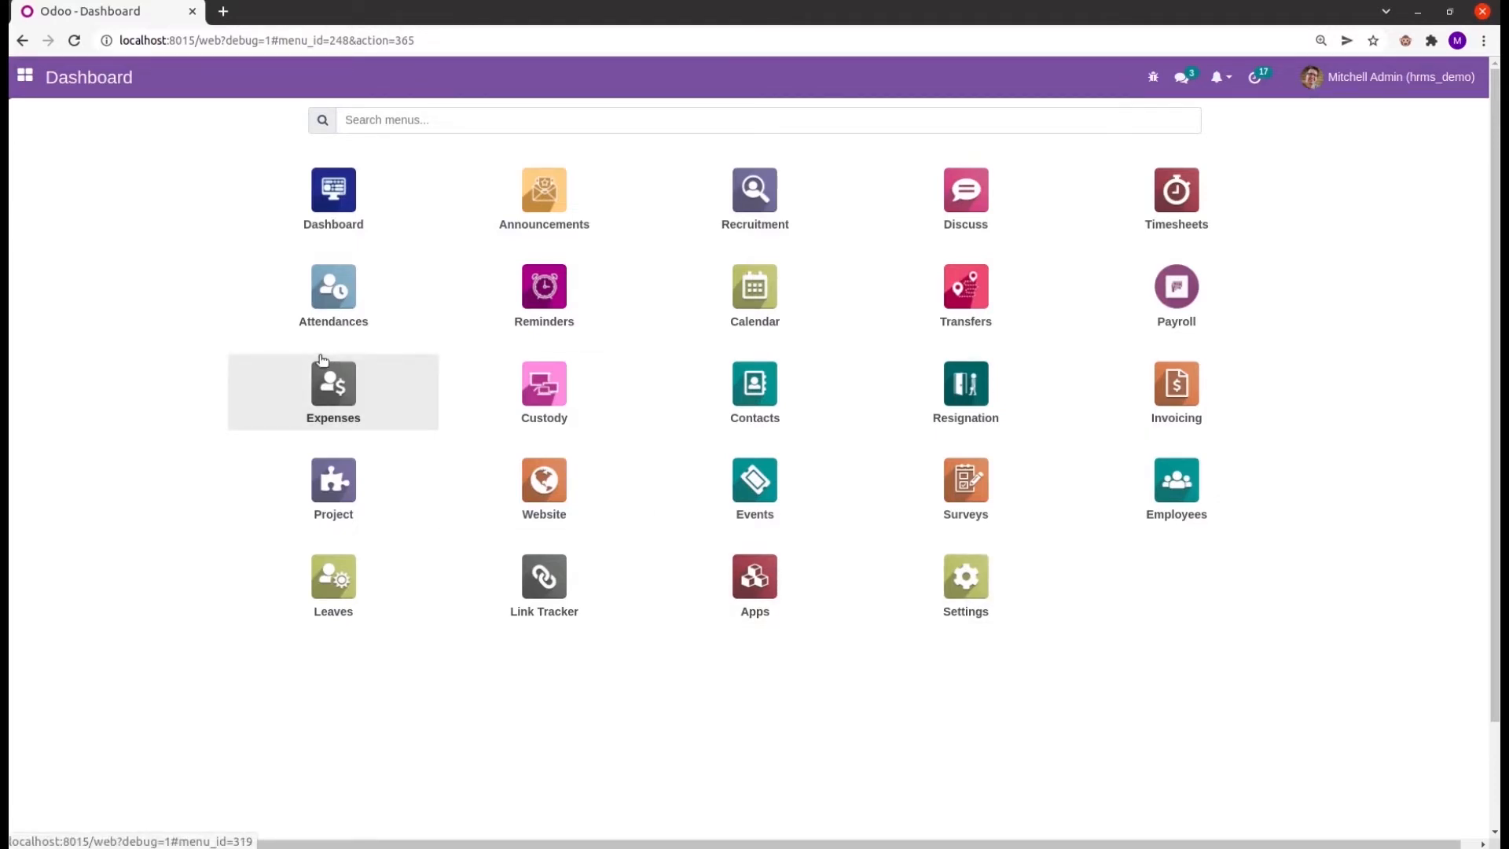
pyautogui.moveTo(331, 288)
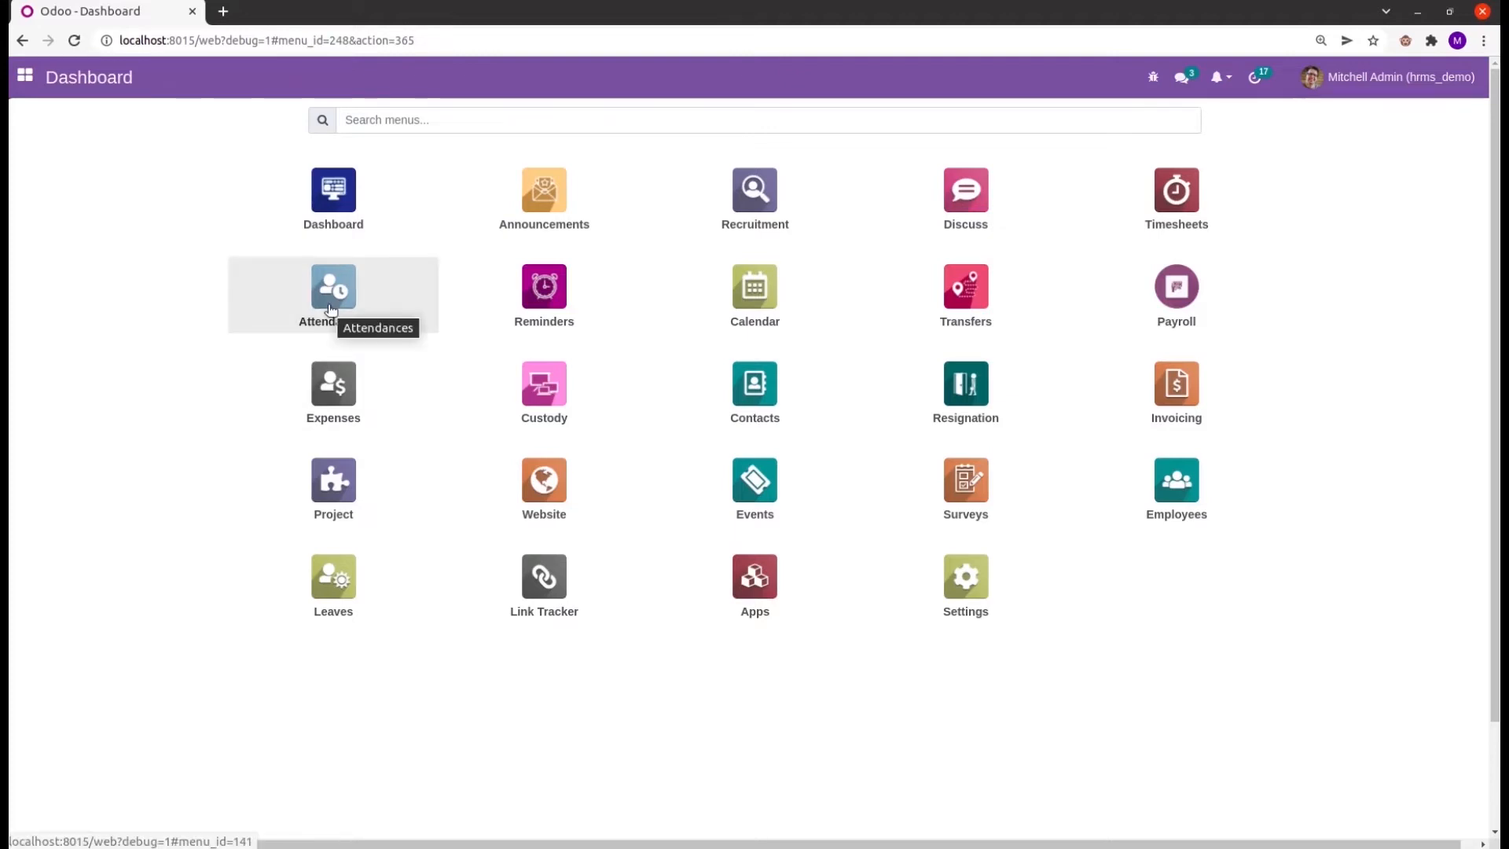
# - Open the Attendances app and its Attendance Regularization menu
pyautogui.click(331, 289)
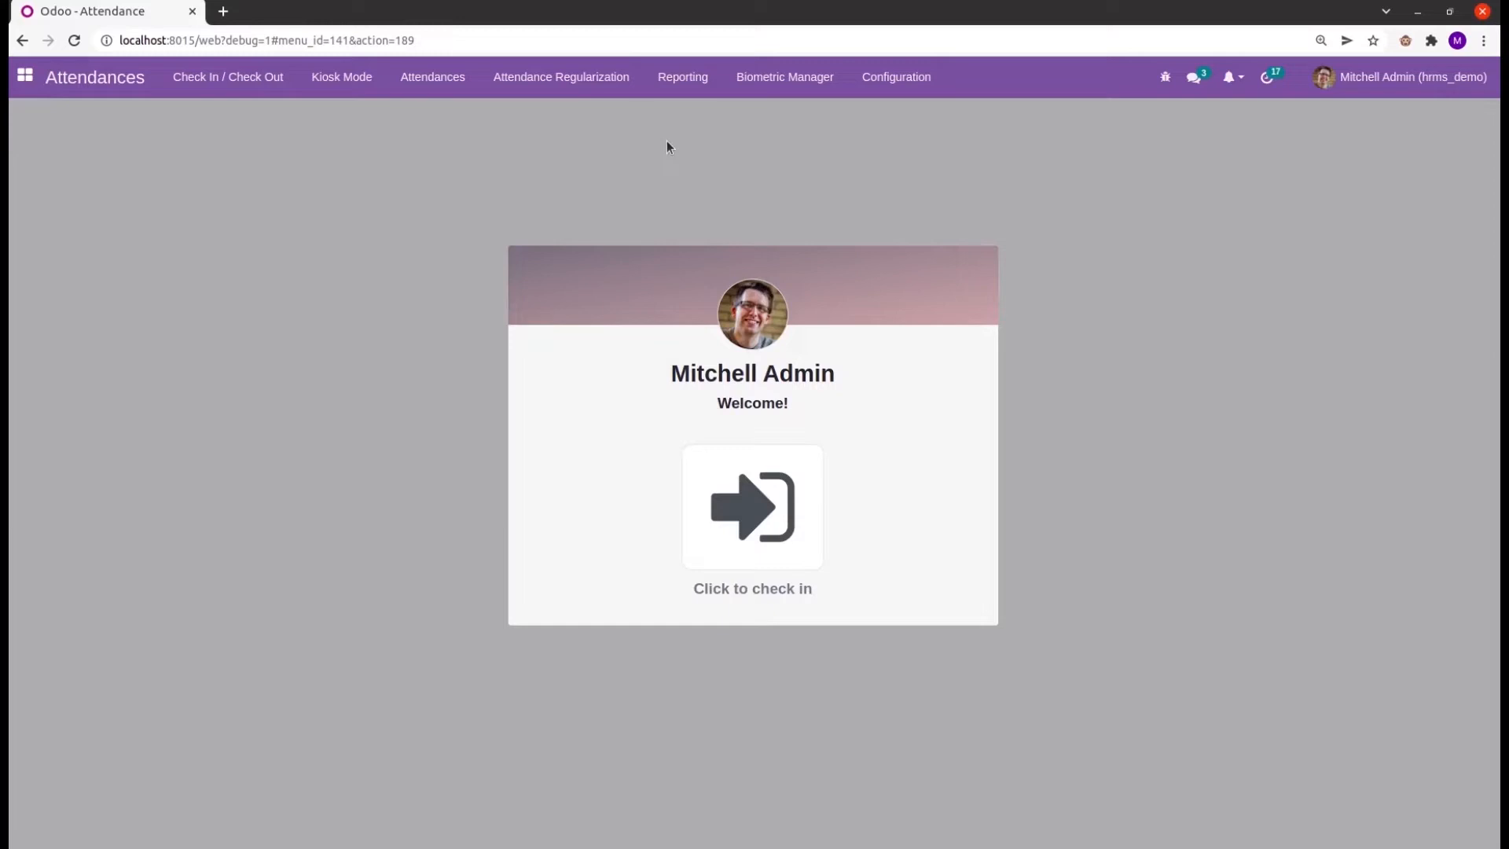
pyautogui.moveTo(561, 77)
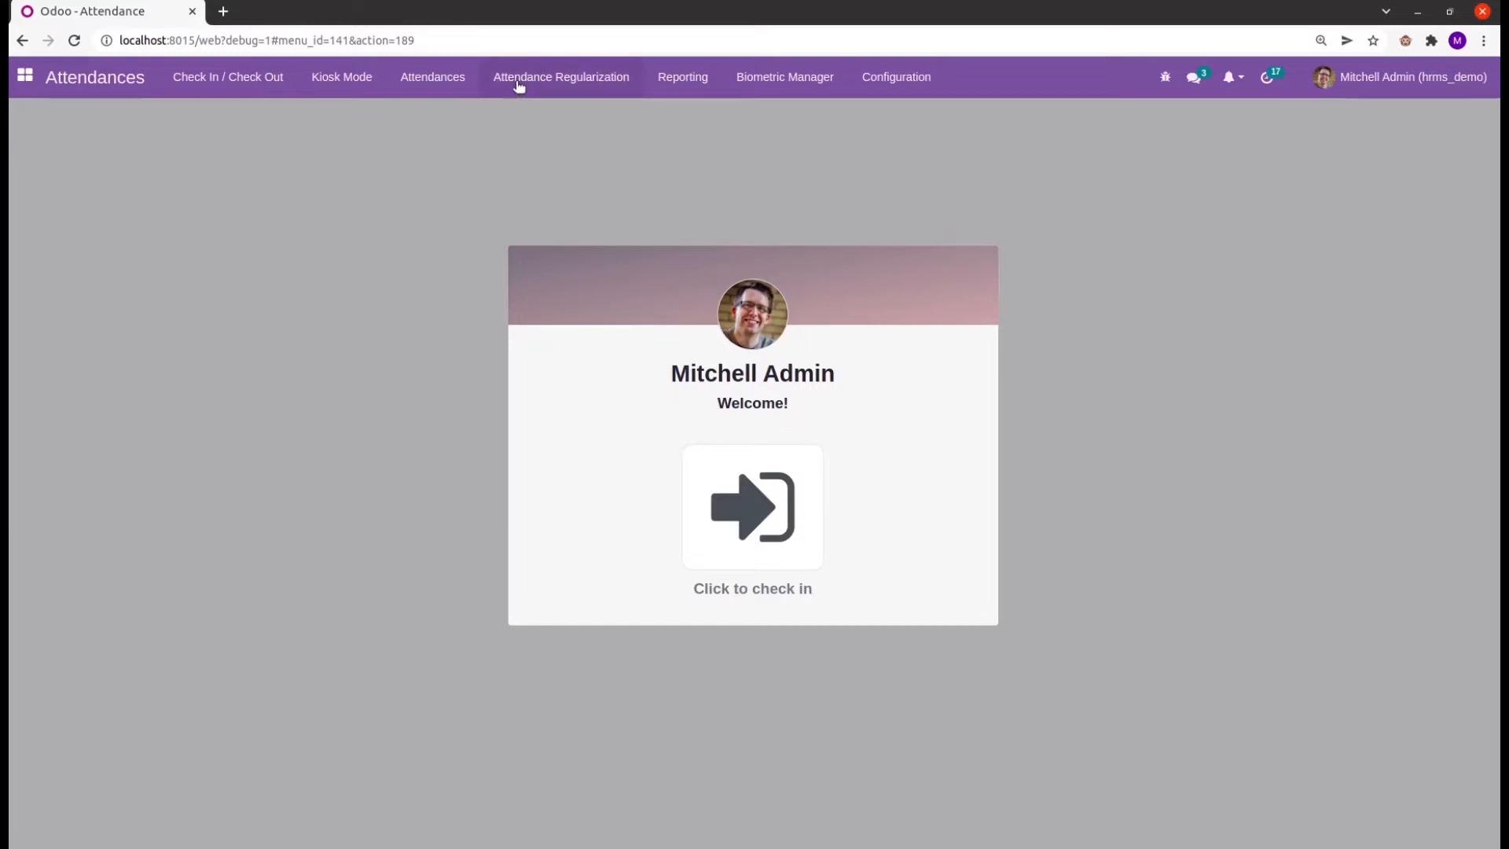
pyautogui.click(560, 77)
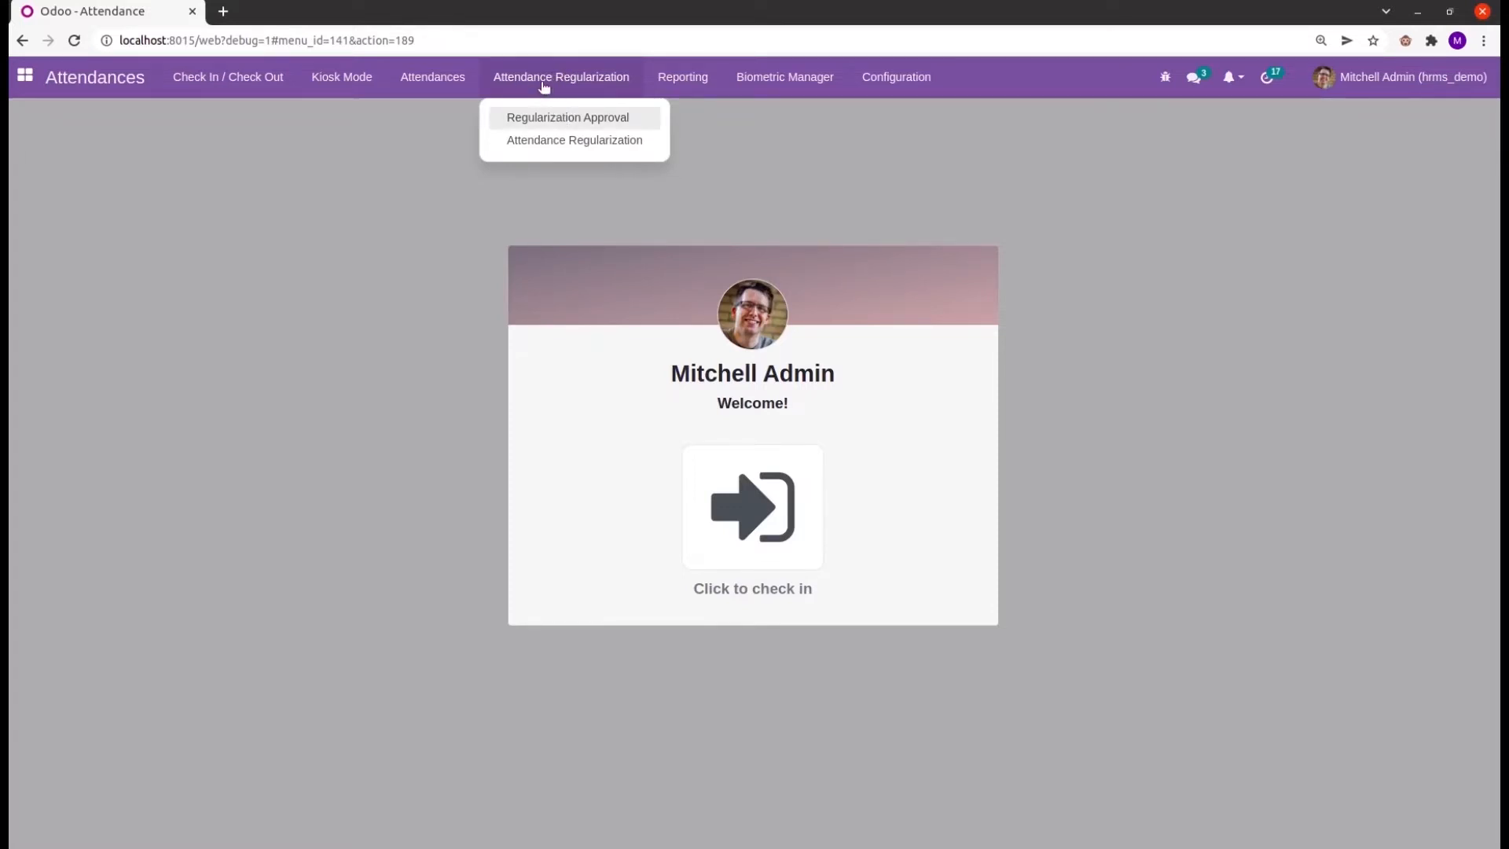
pyautogui.moveTo(544, 132)
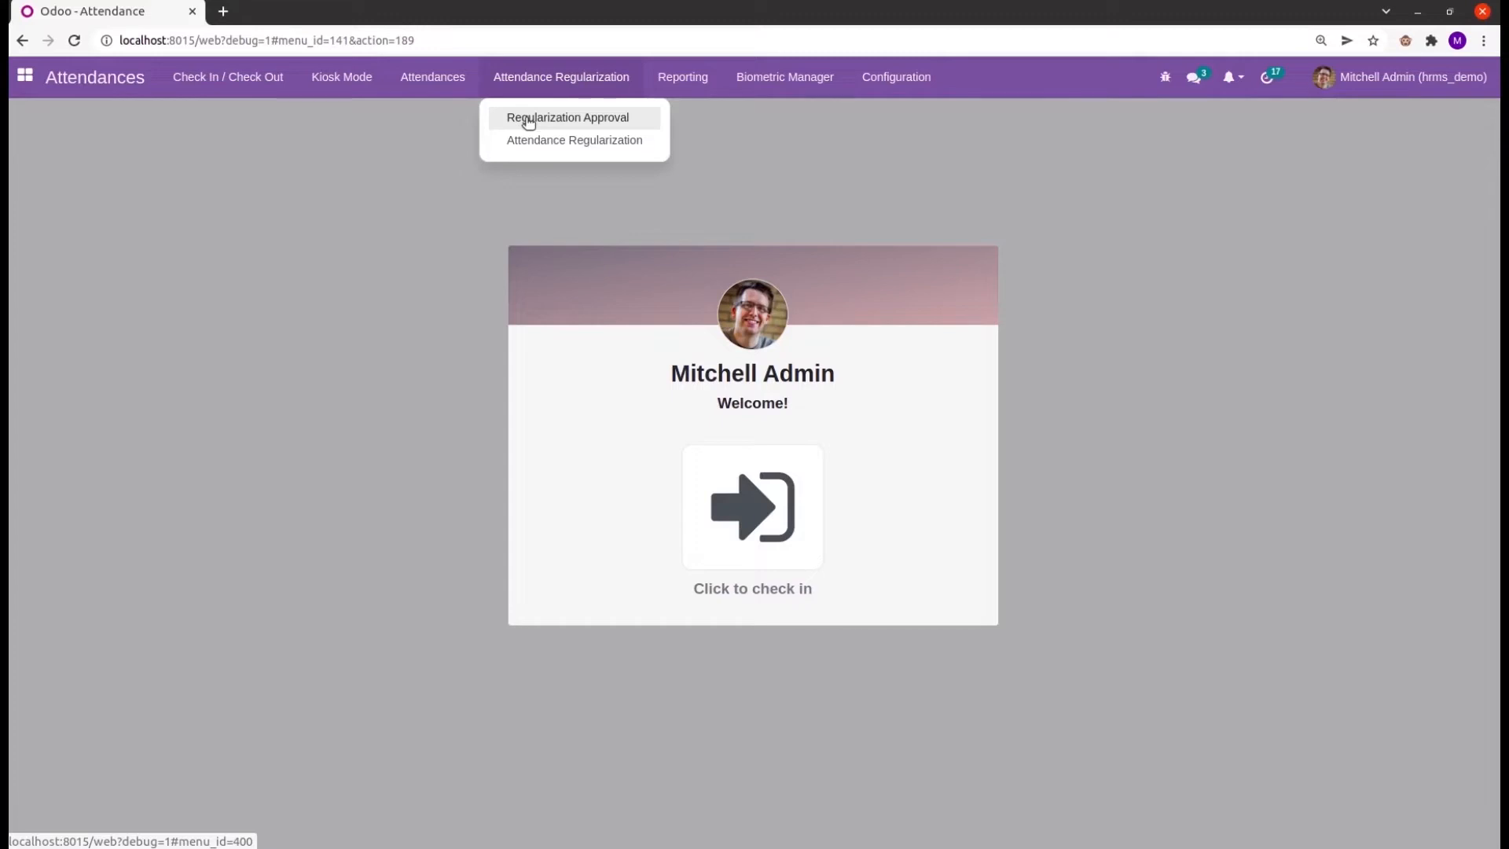
pyautogui.moveTo(573, 140)
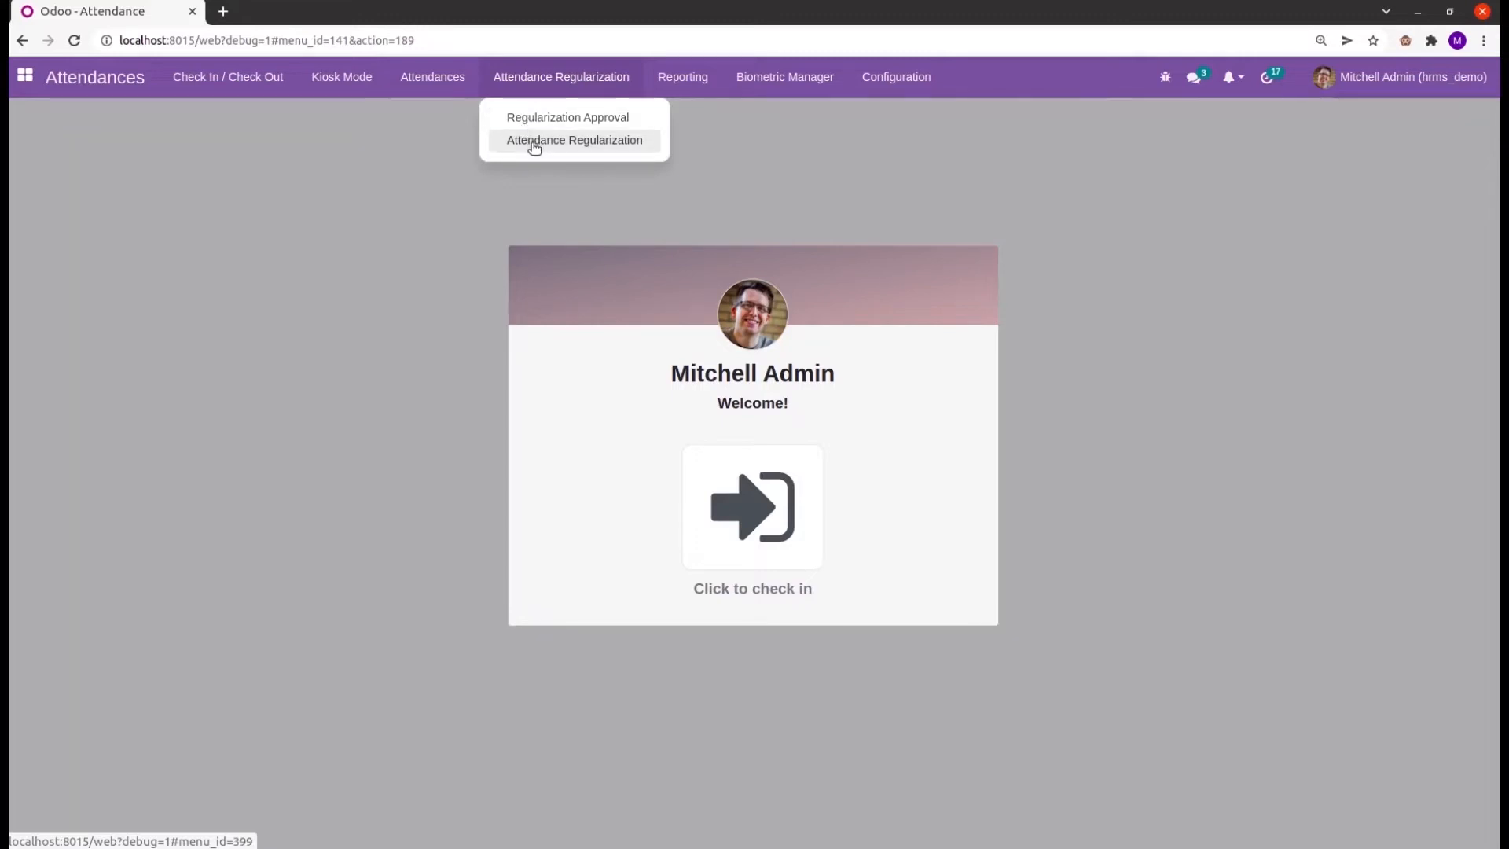
pyautogui.moveTo(527, 117)
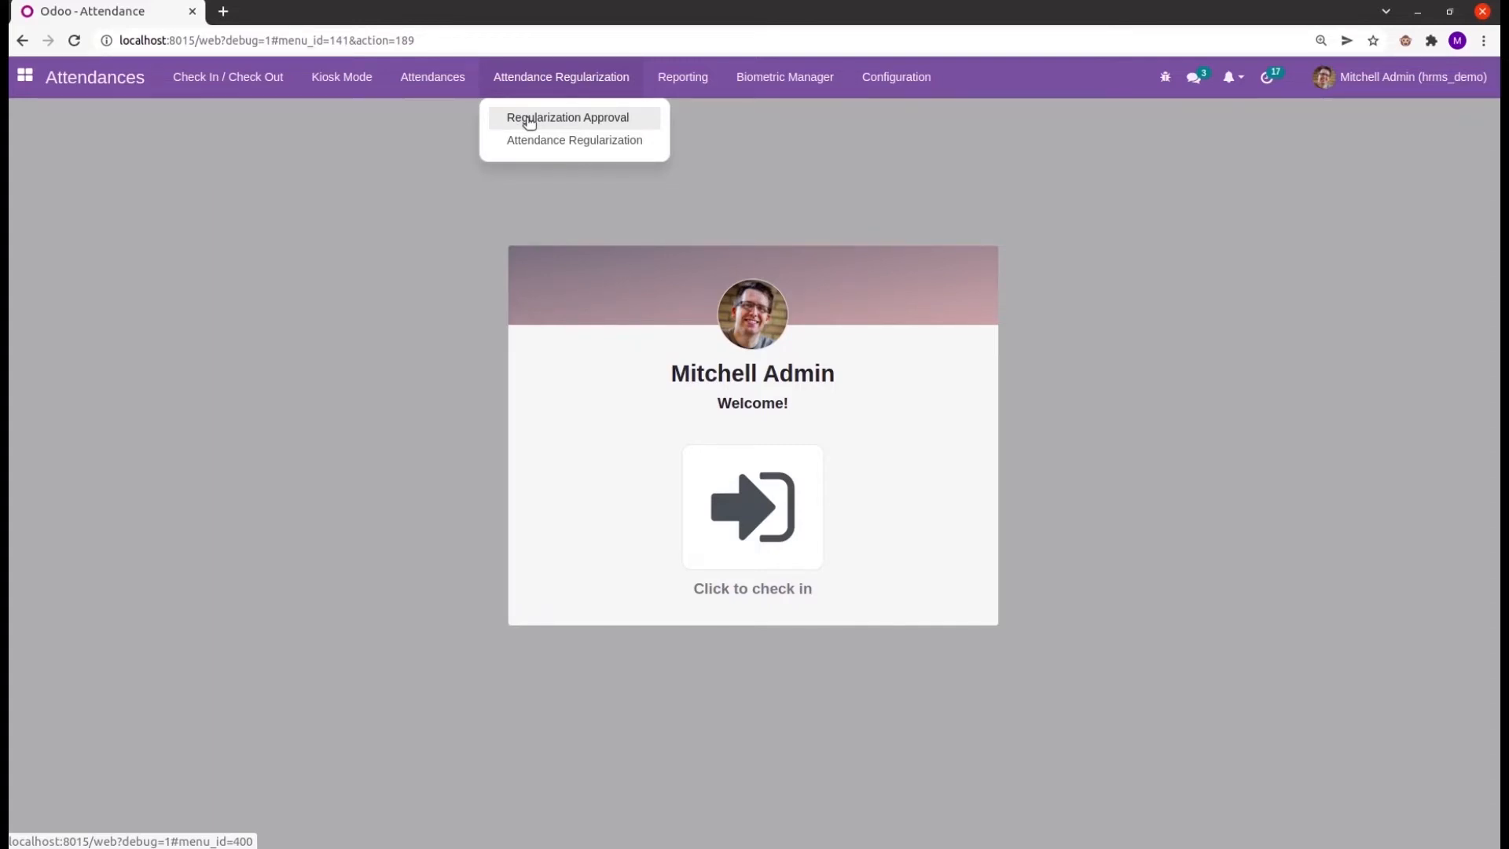
# - View the three requests under Regularization Approval, then show the Configuration options
pyautogui.click(568, 117)
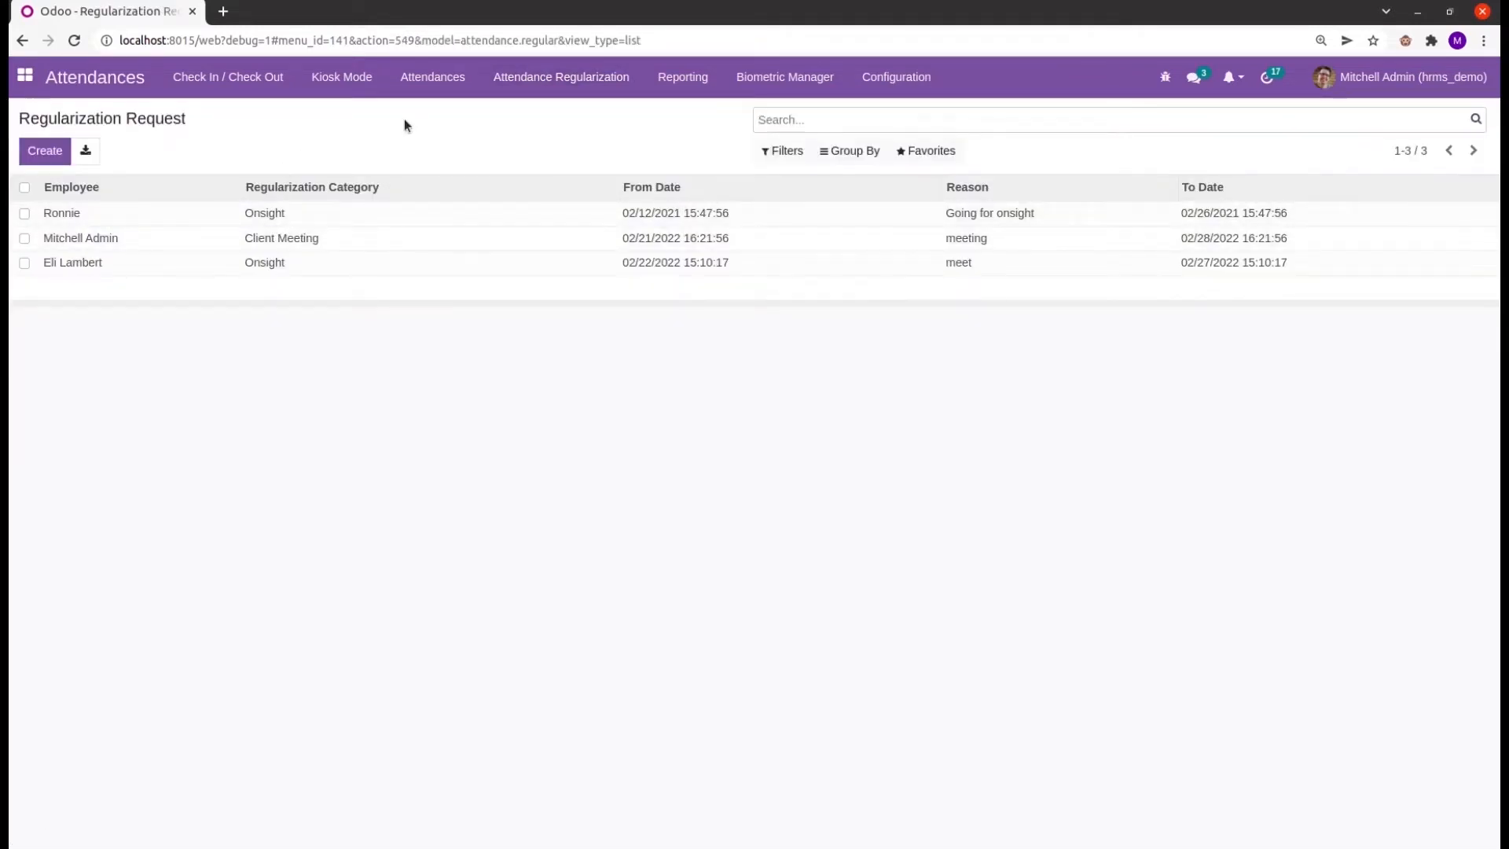
pyautogui.moveTo(544, 411)
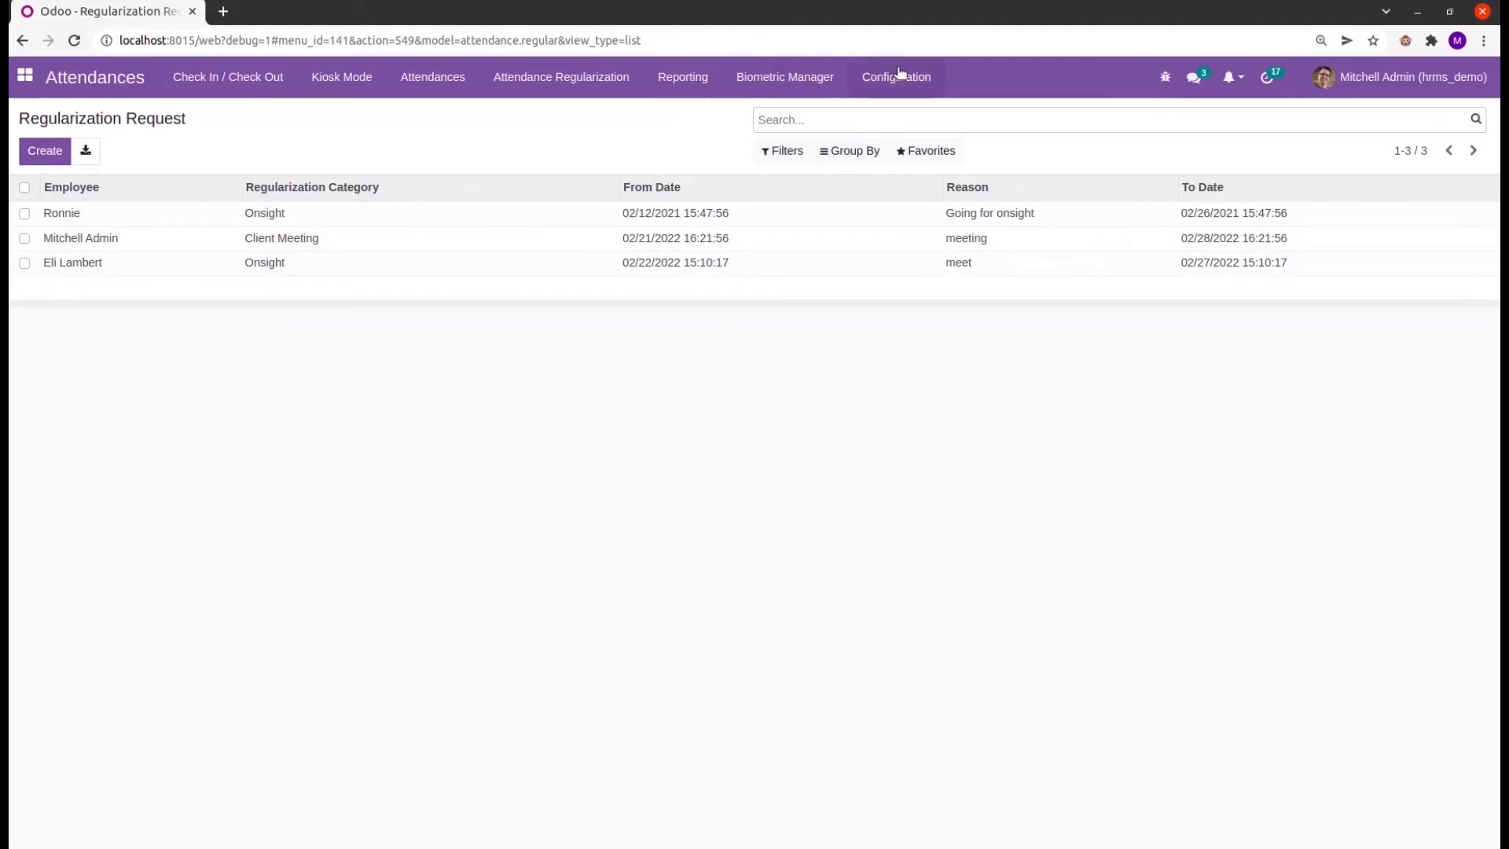
pyautogui.click(895, 77)
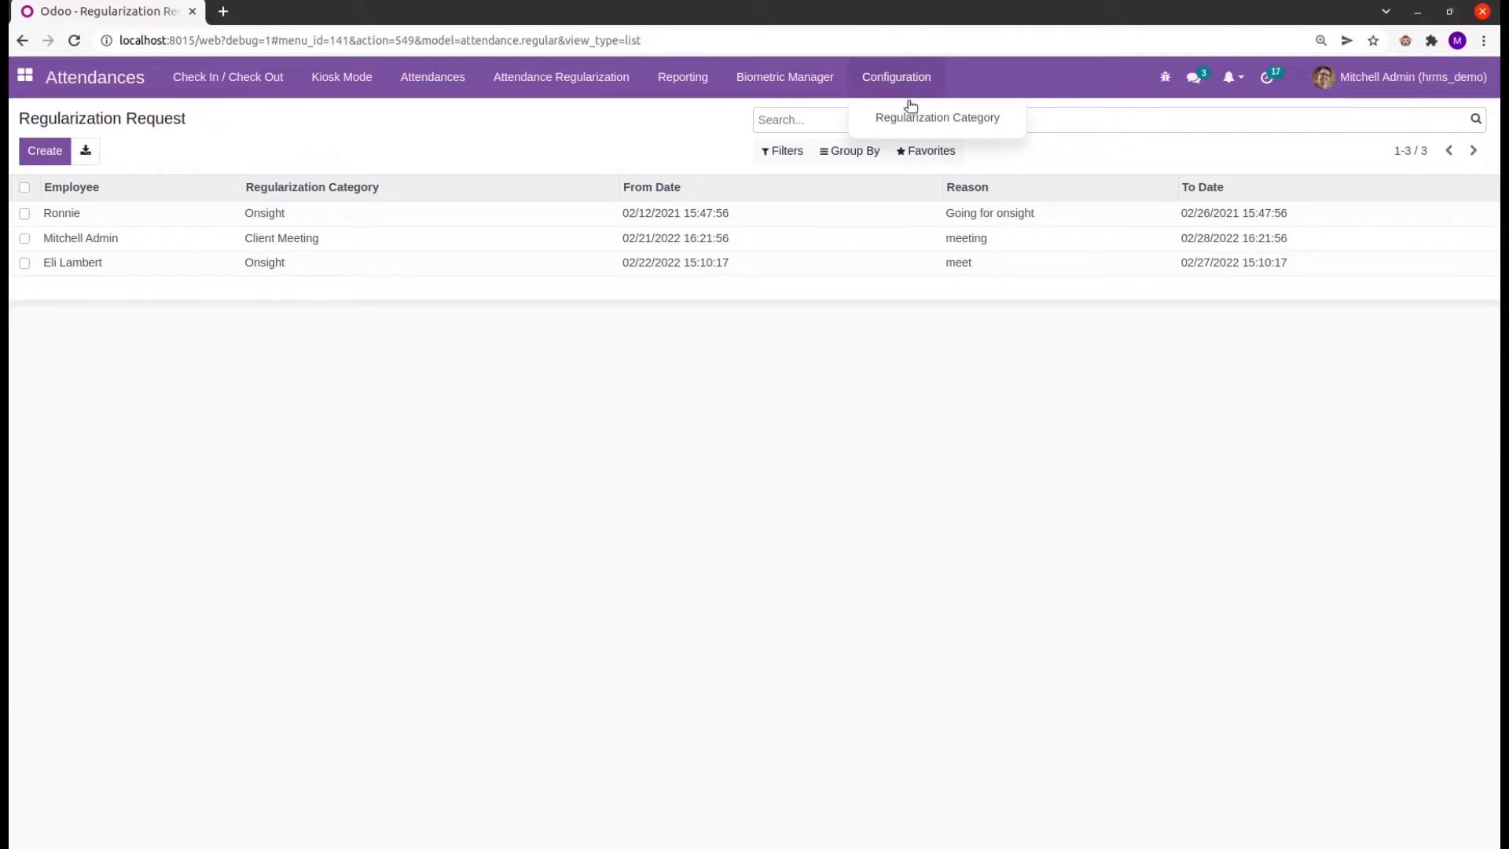
pyautogui.moveTo(935, 116)
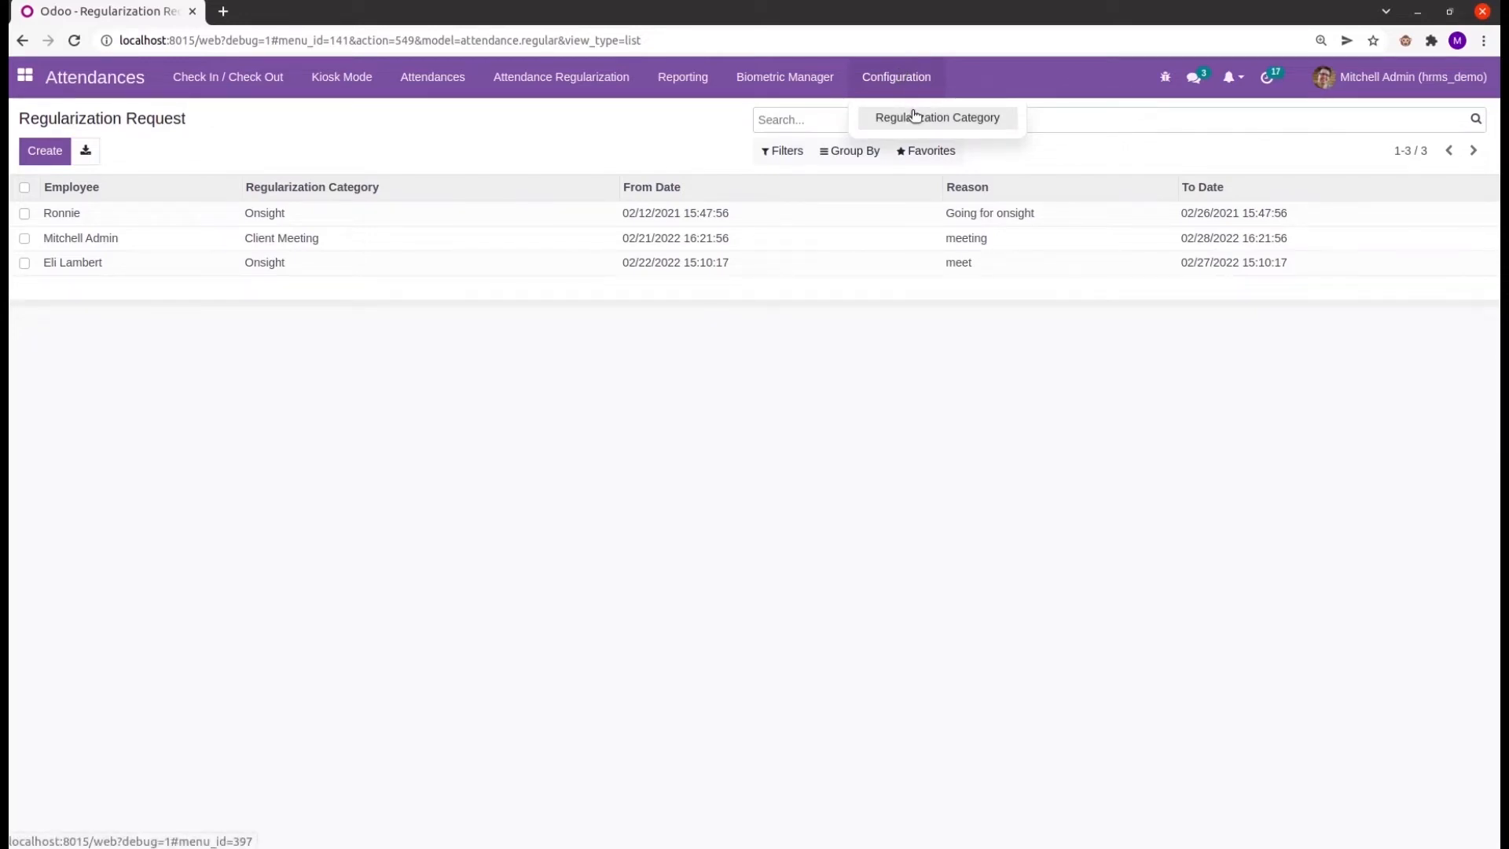
pyautogui.click(934, 116)
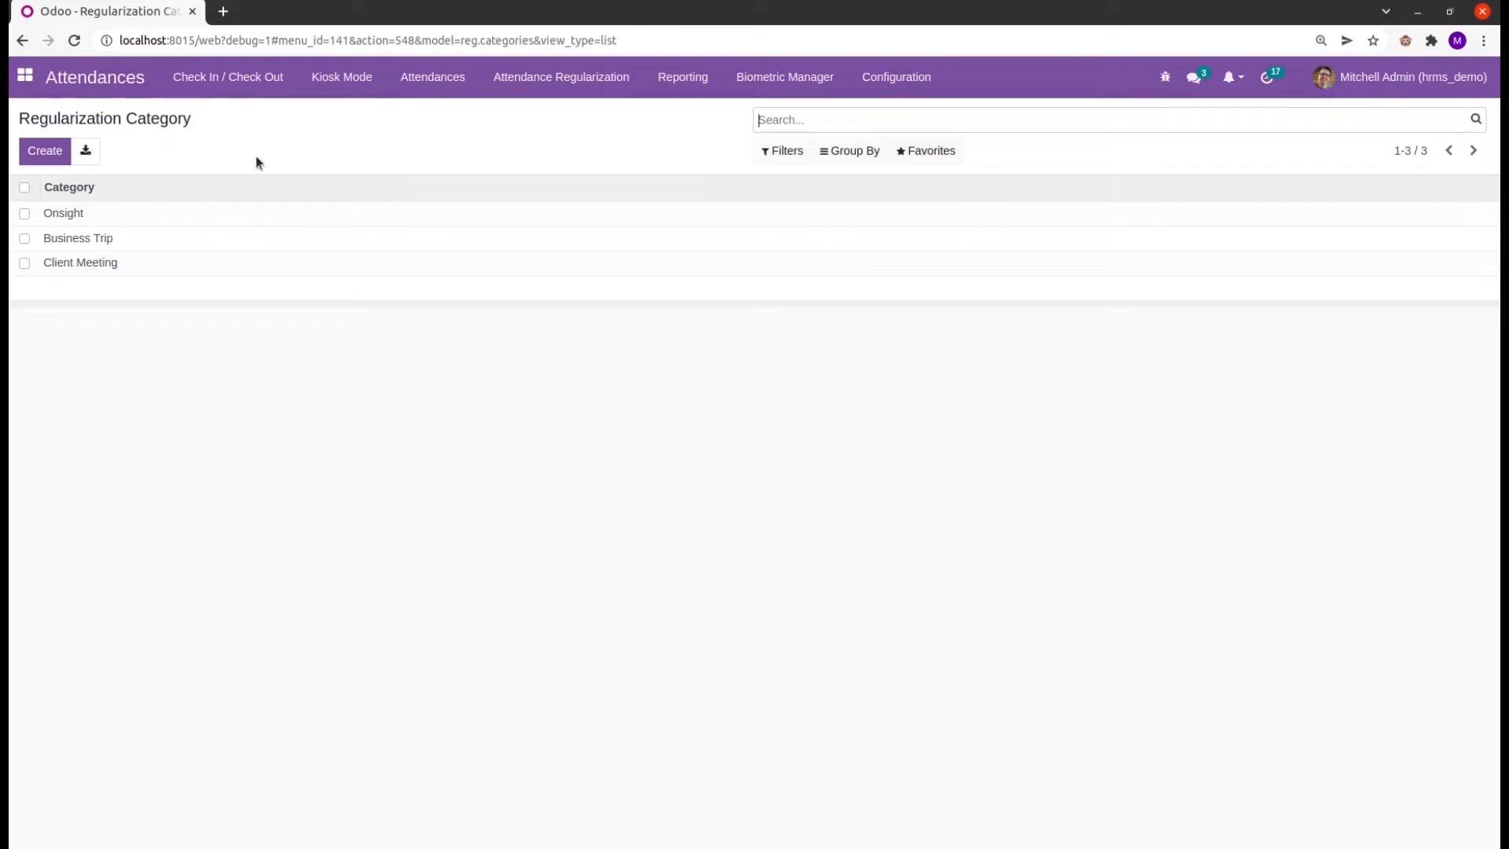
pyautogui.moveTo(432, 77)
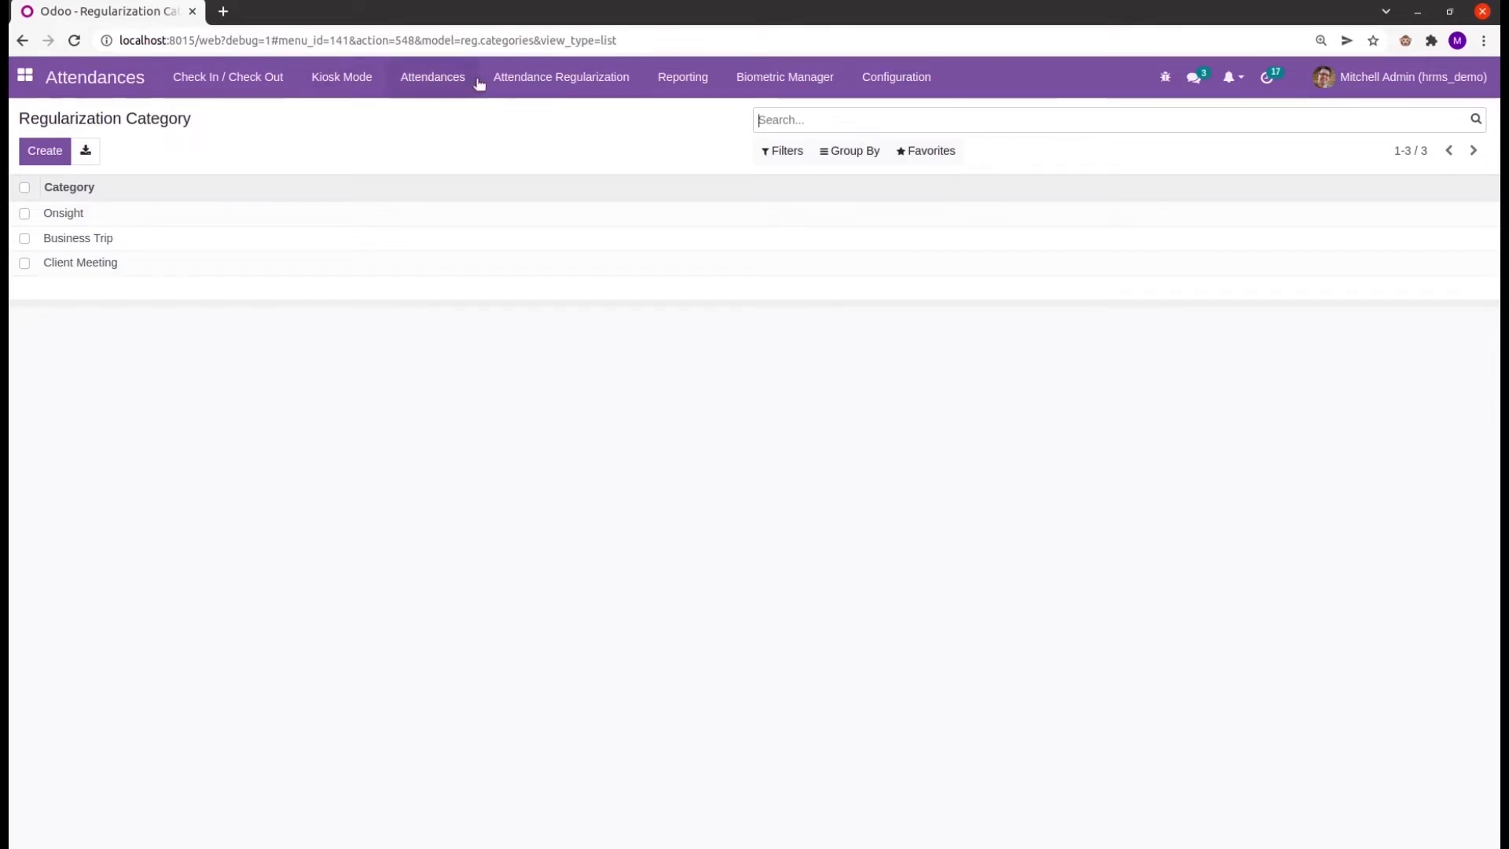
pyautogui.click(561, 76)
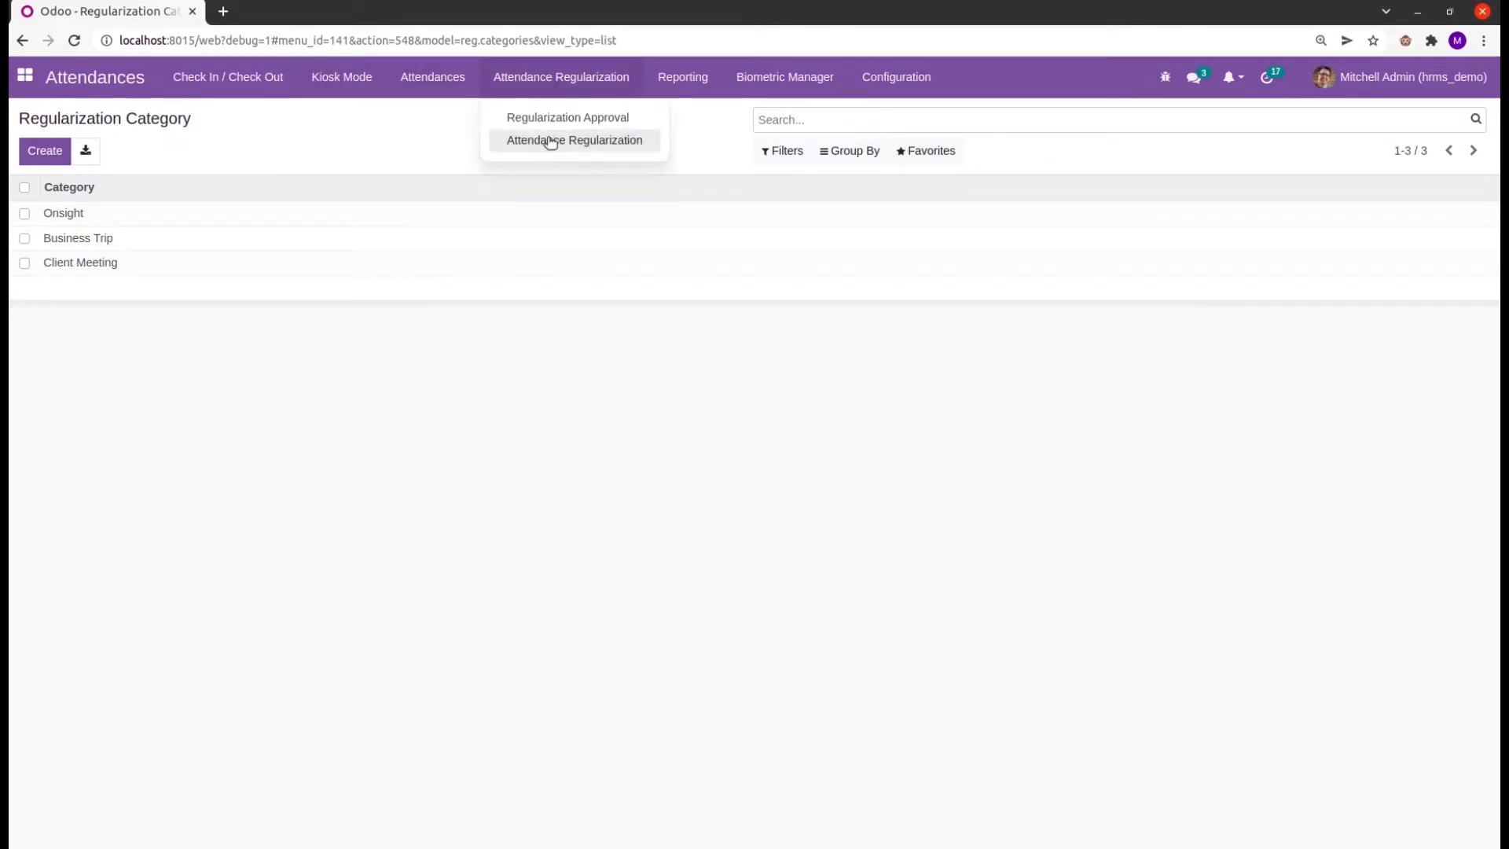
pyautogui.click(573, 140)
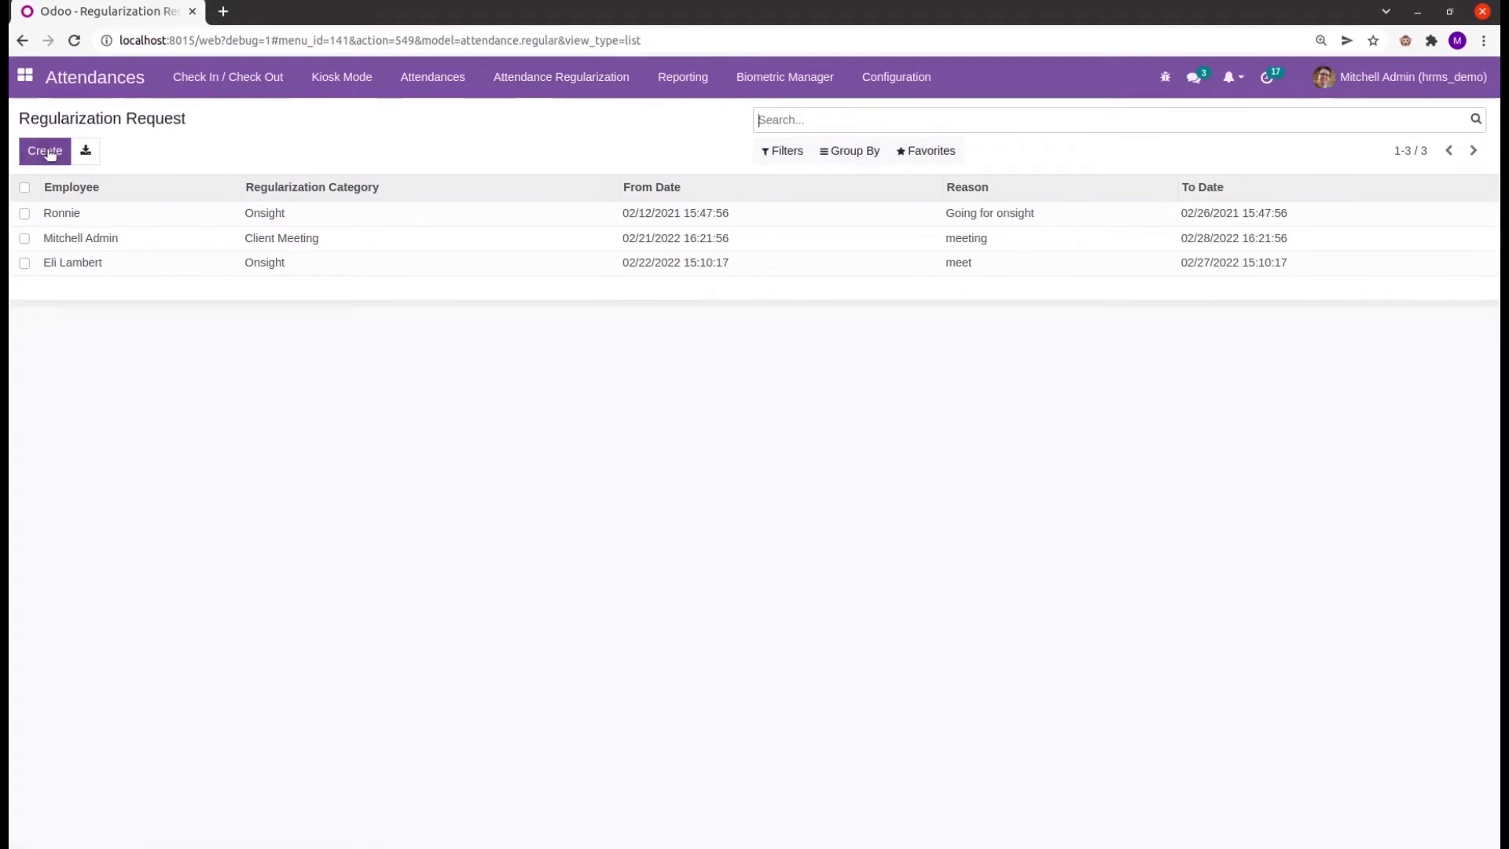
# - Start a new regularization request with category Business Trip and reason 'Meet with client'
pyautogui.click(44, 151)
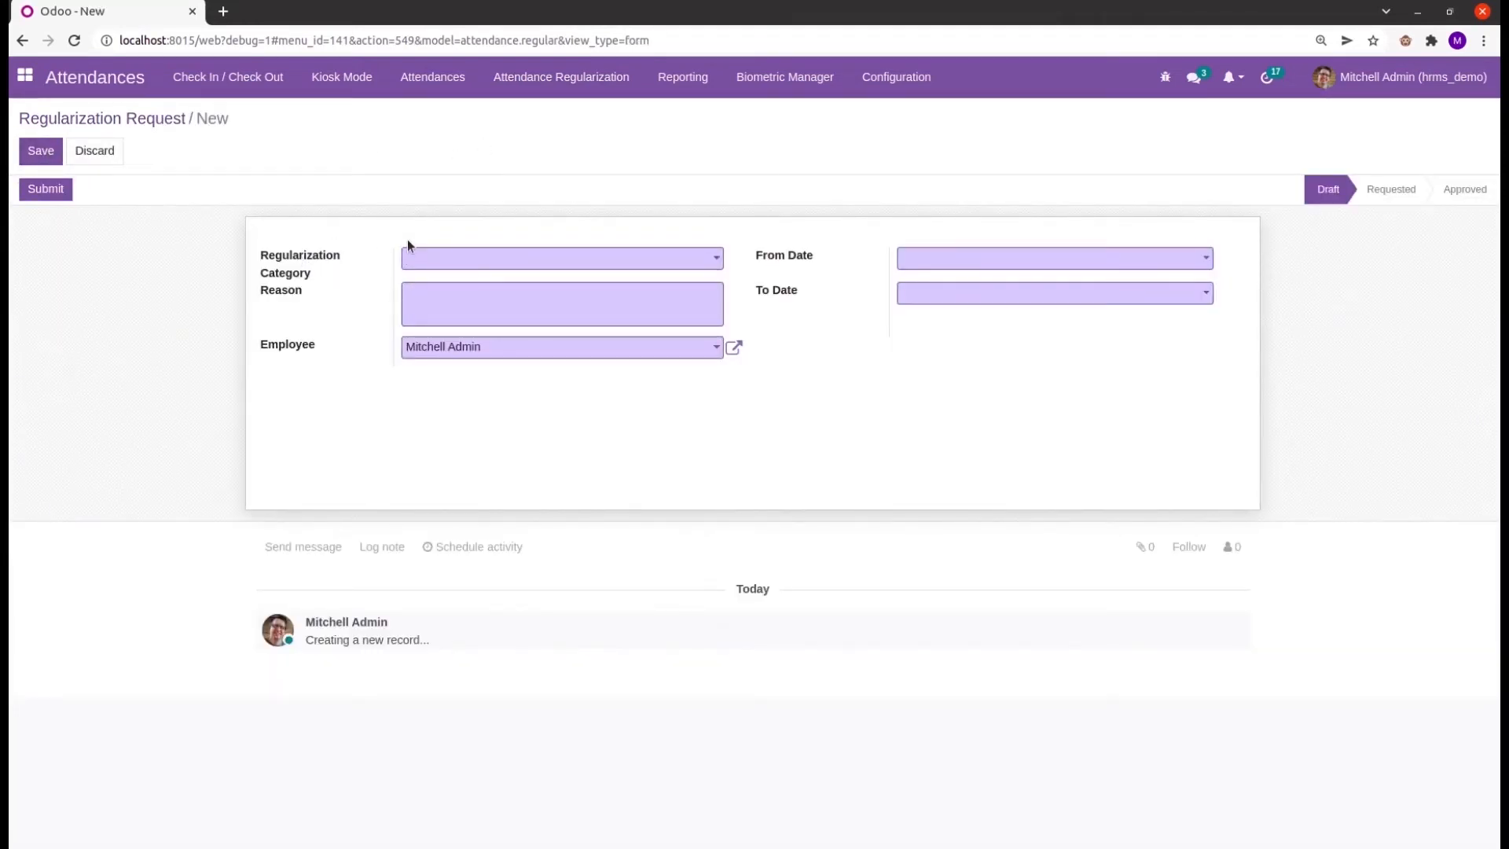
pyautogui.click(561, 257)
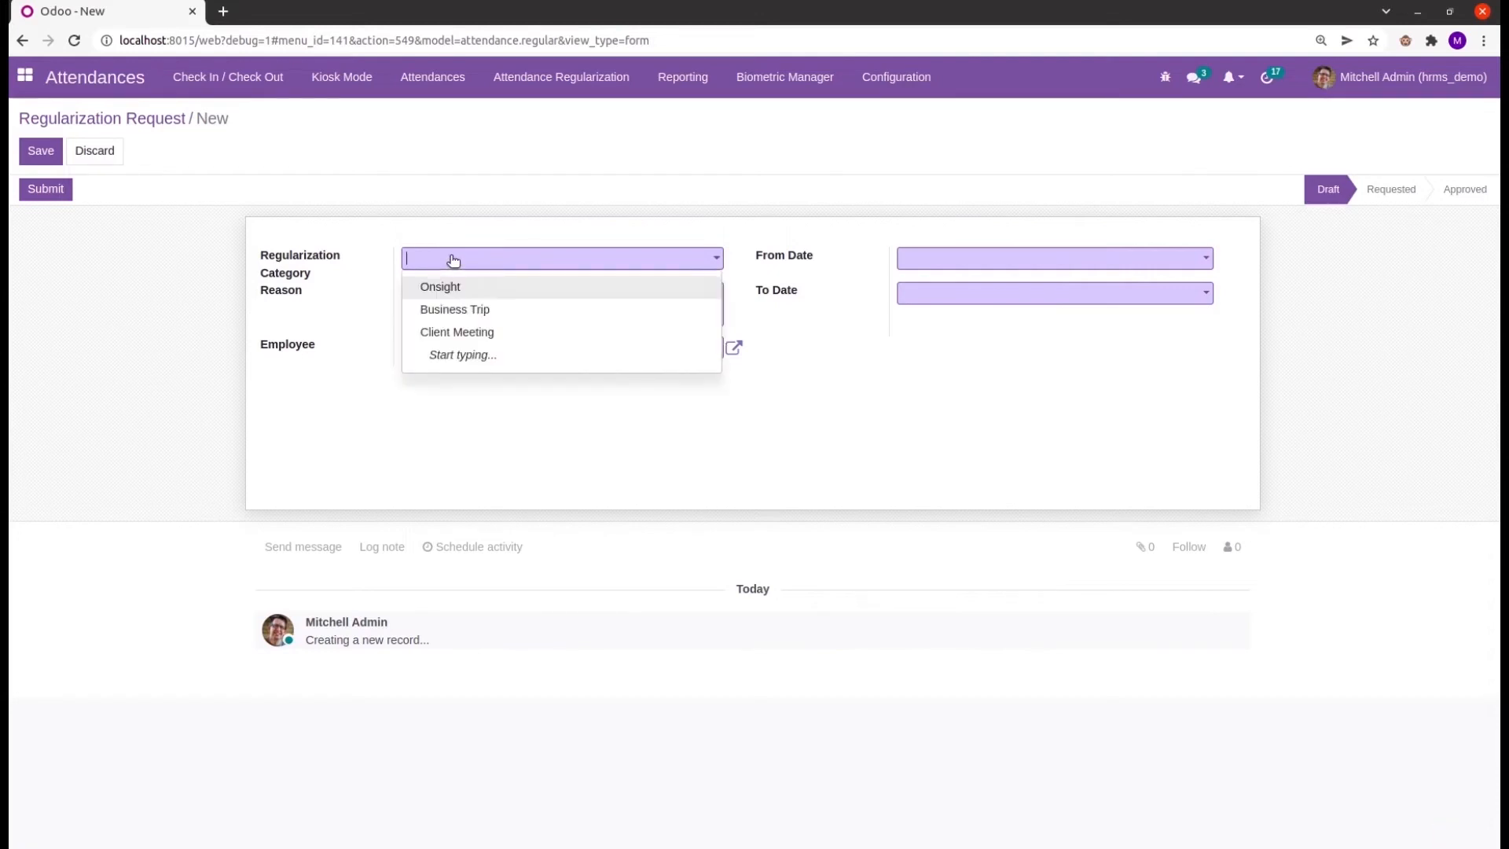
pyautogui.moveTo(454, 309)
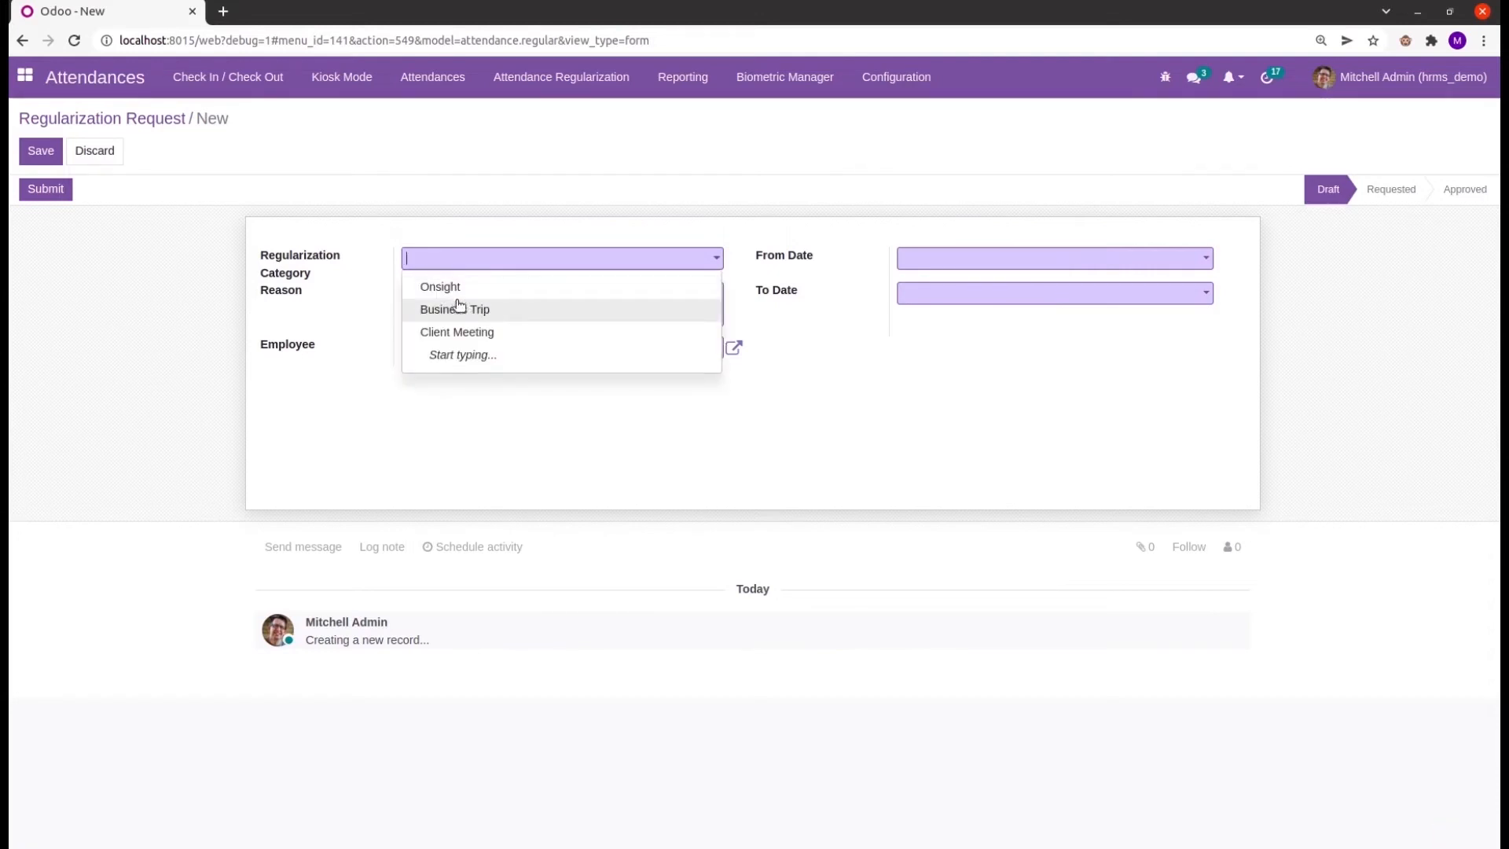
pyautogui.click(454, 309)
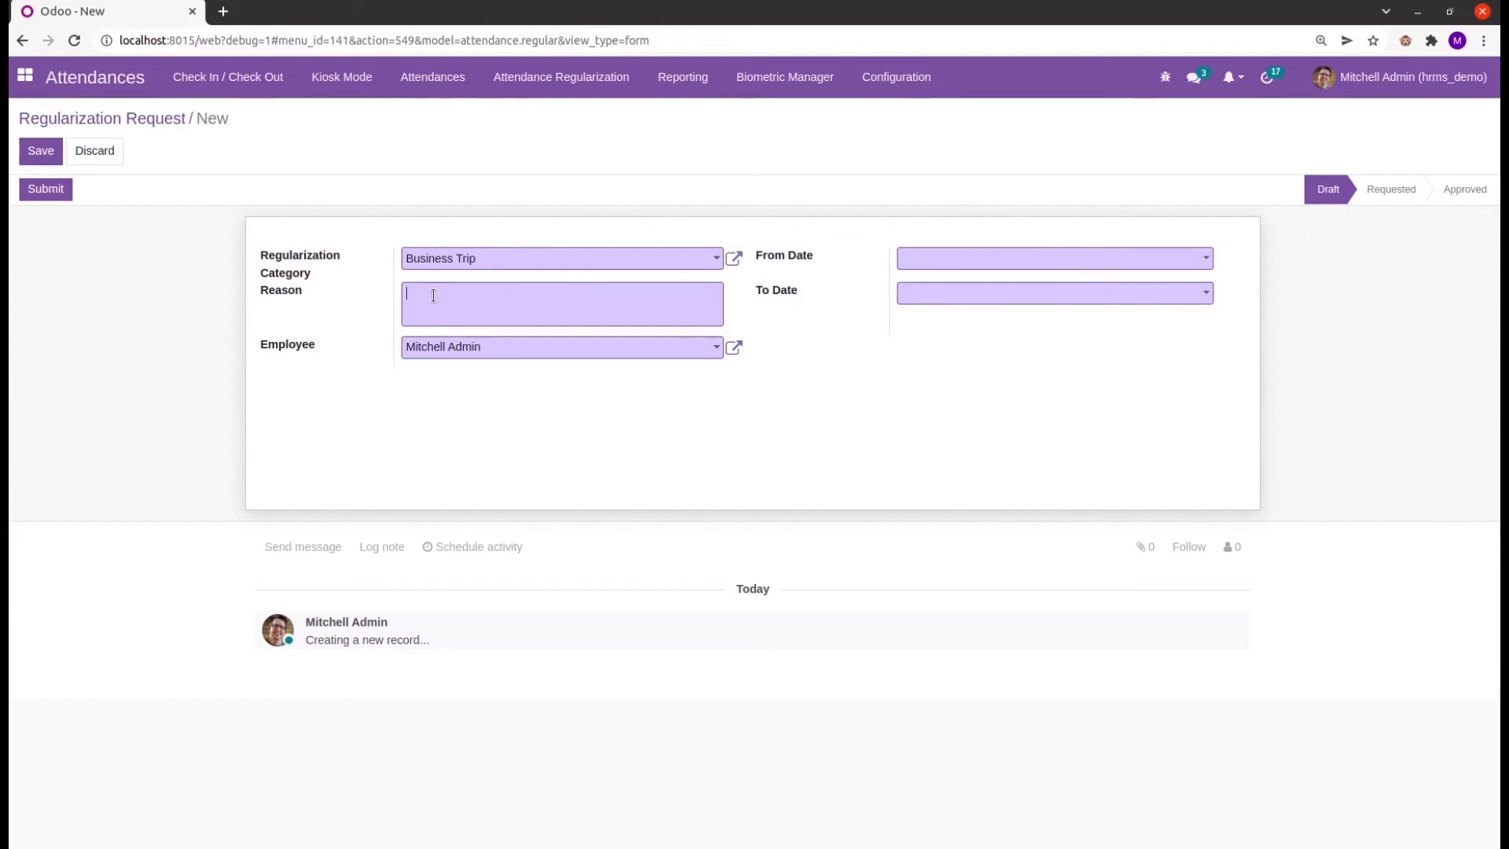
pyautogui.write('Meet with client')
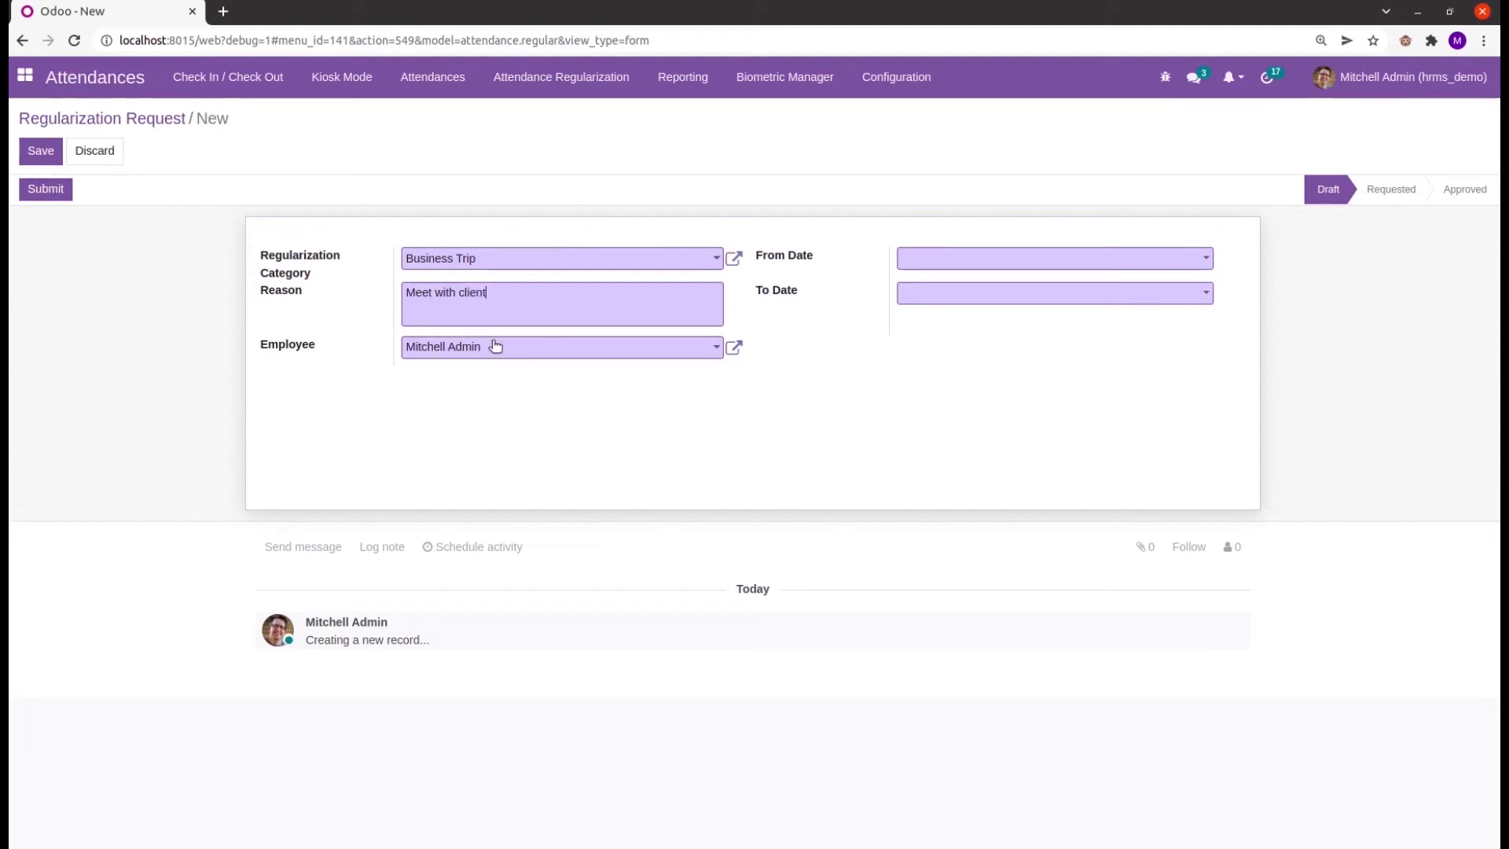
pyautogui.click(561, 347)
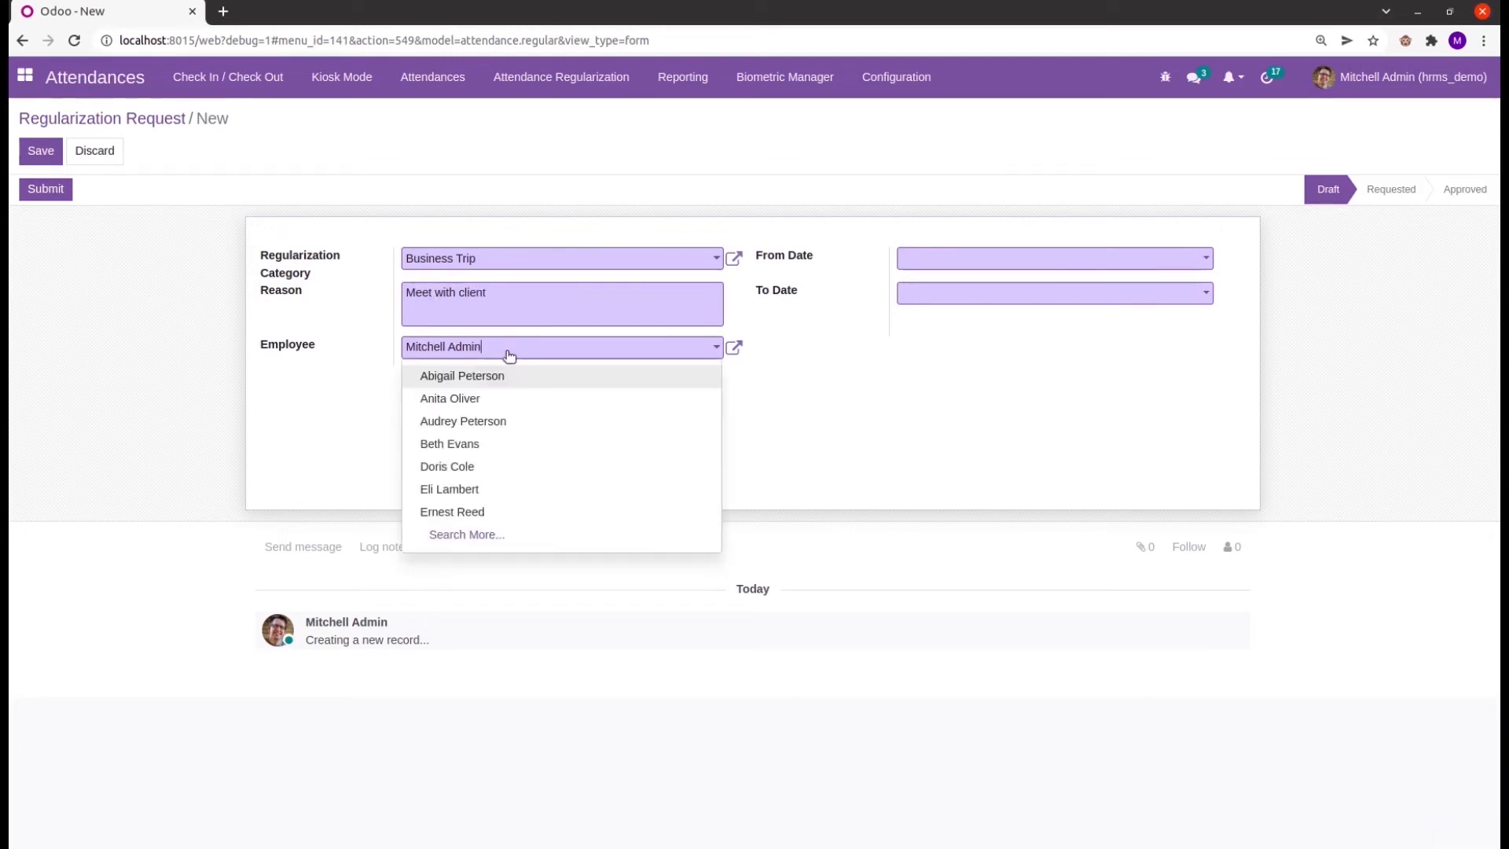
pyautogui.click(446, 466)
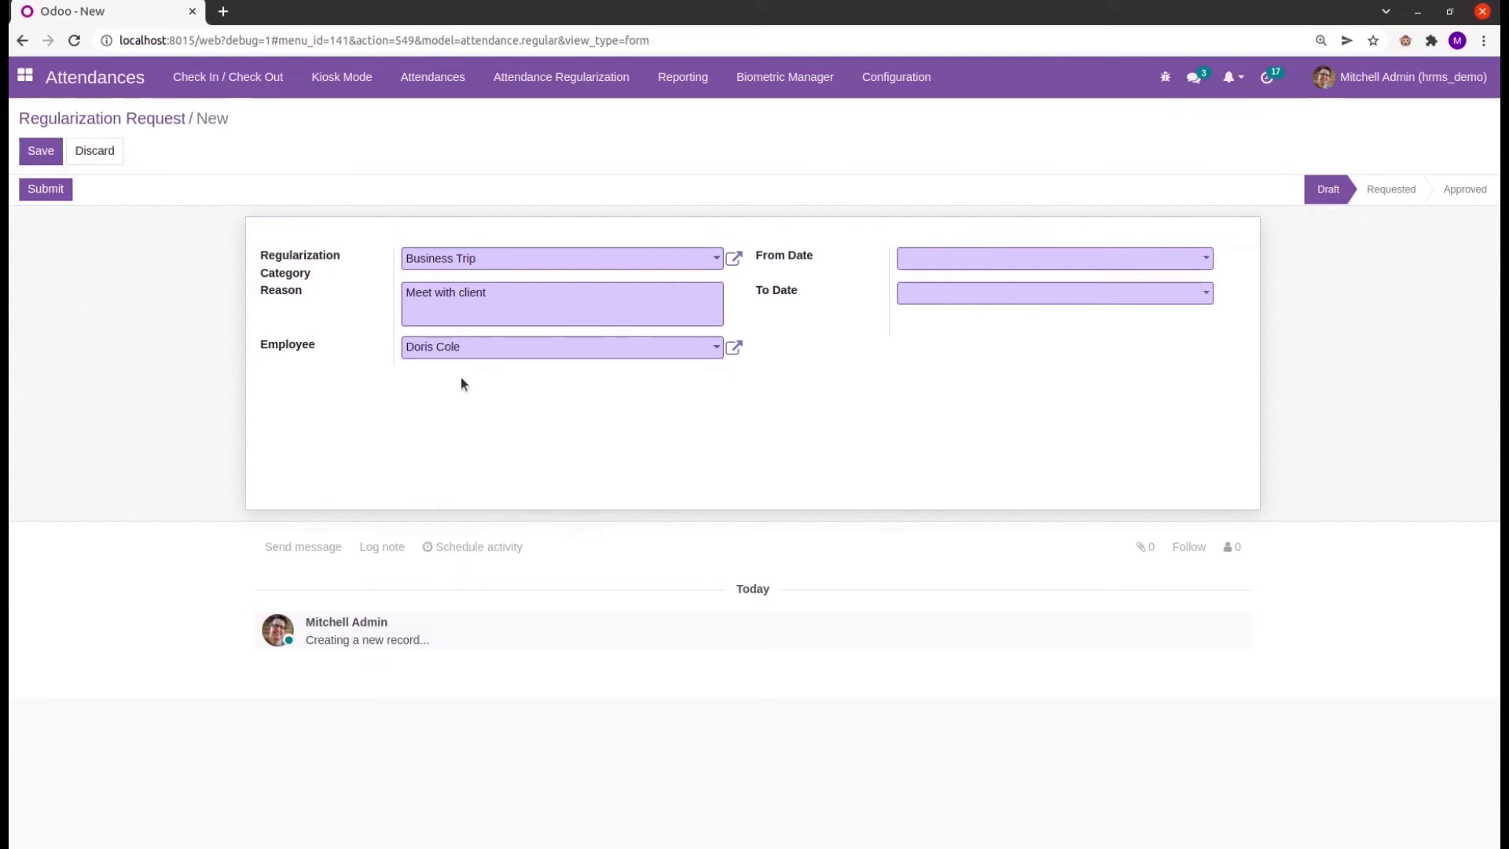
pyautogui.click(1049, 258)
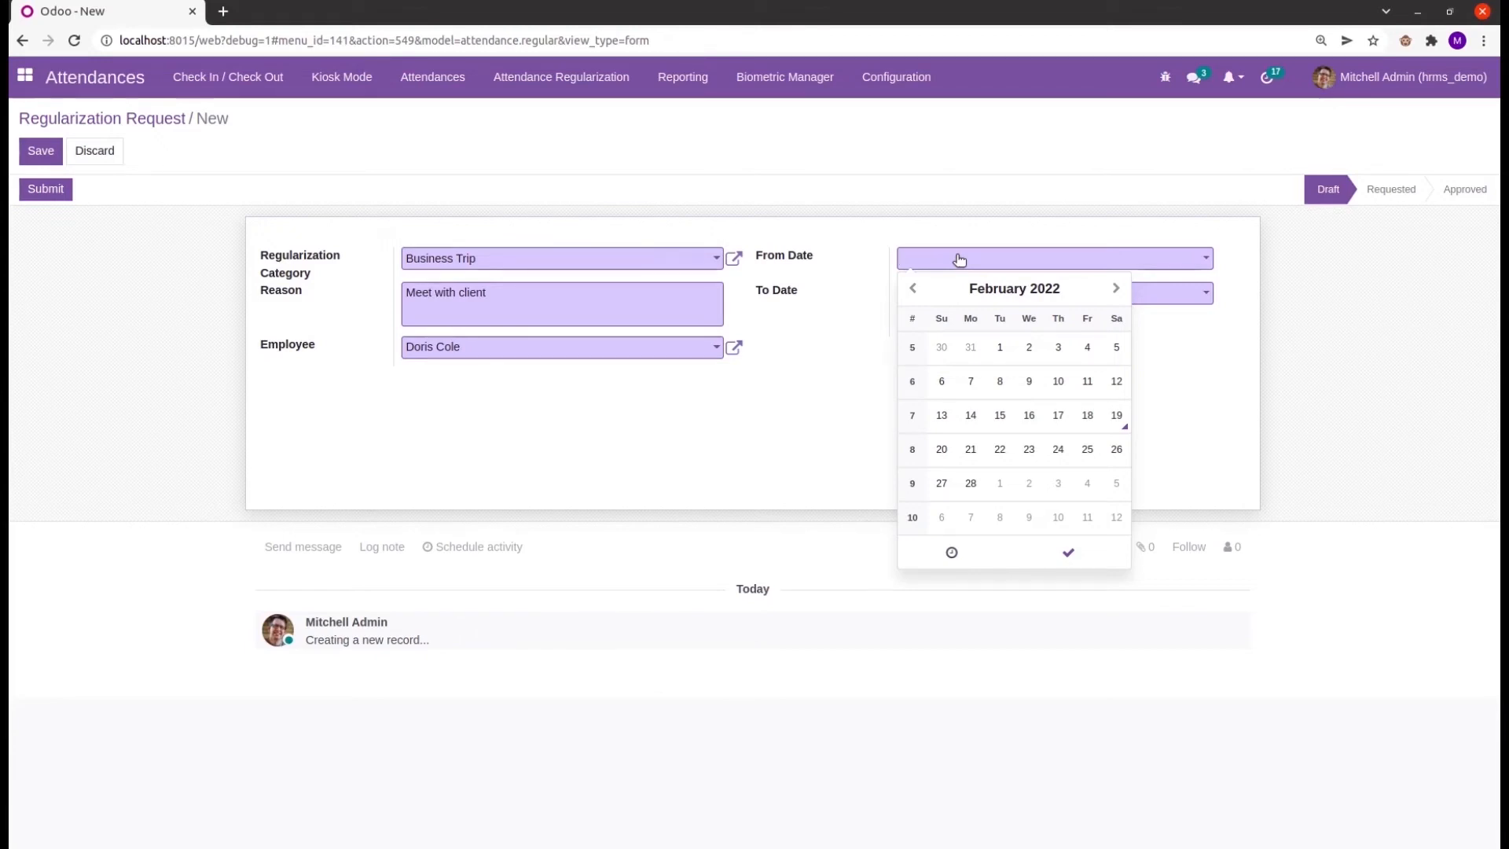
pyautogui.moveTo(1058, 449)
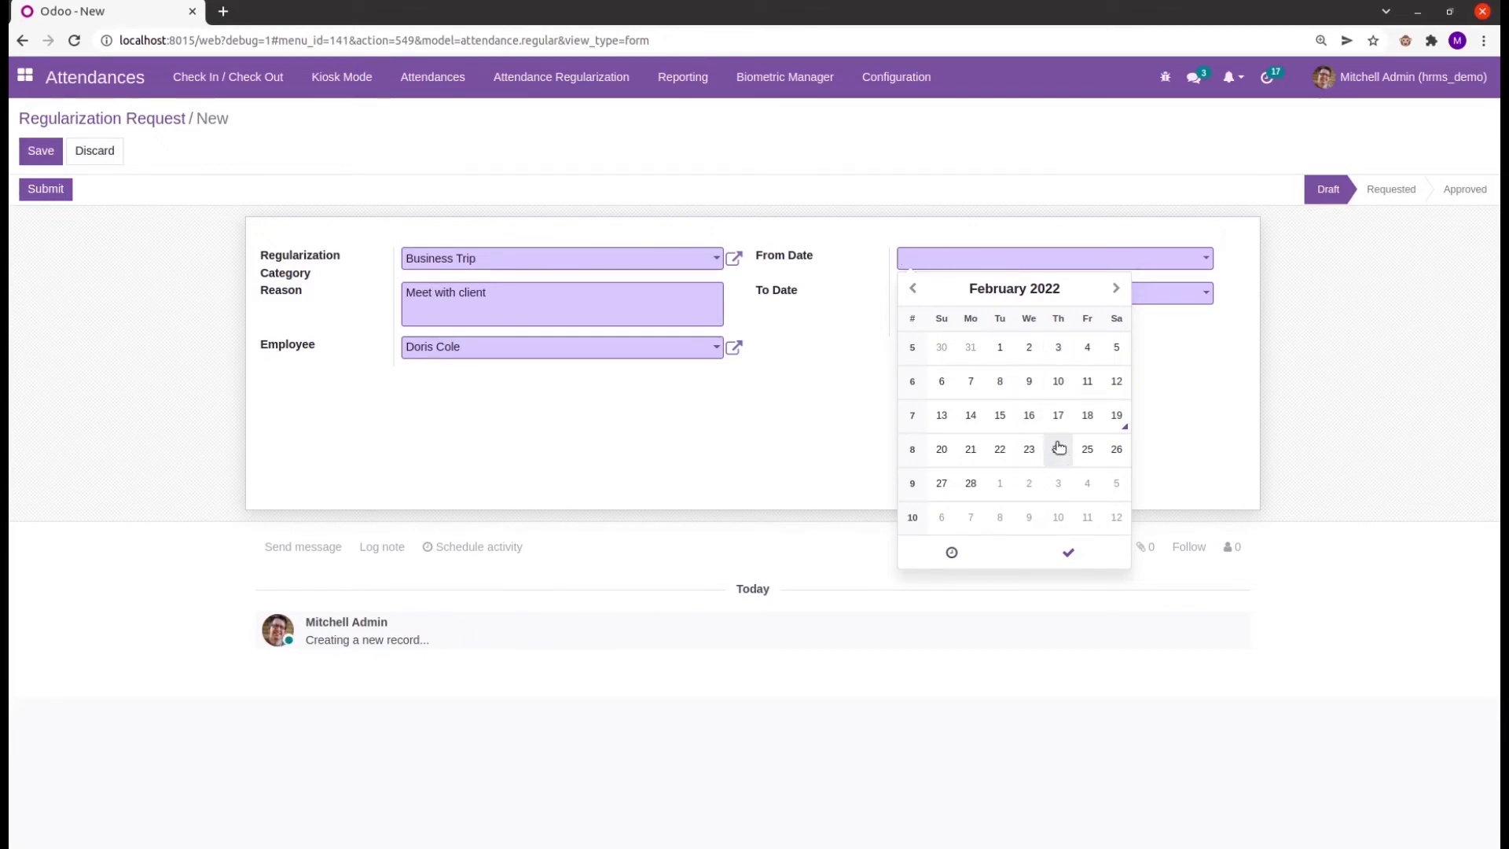
# - Set dates 02/24/2022 to 02/25/2022, submit the request, and open the approval list
pyautogui.click(1056, 449)
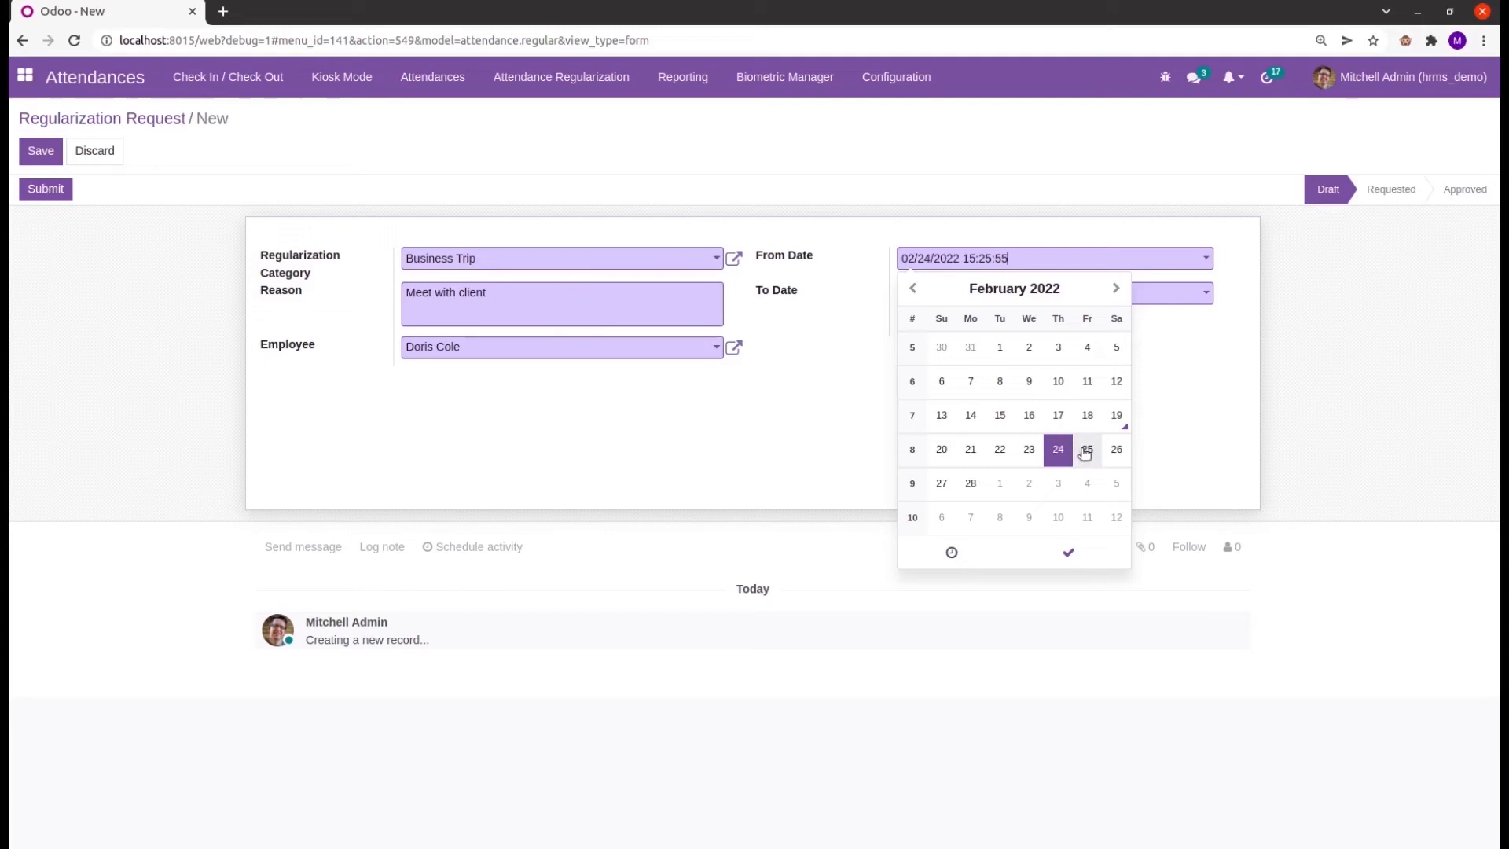
pyautogui.click(1086, 450)
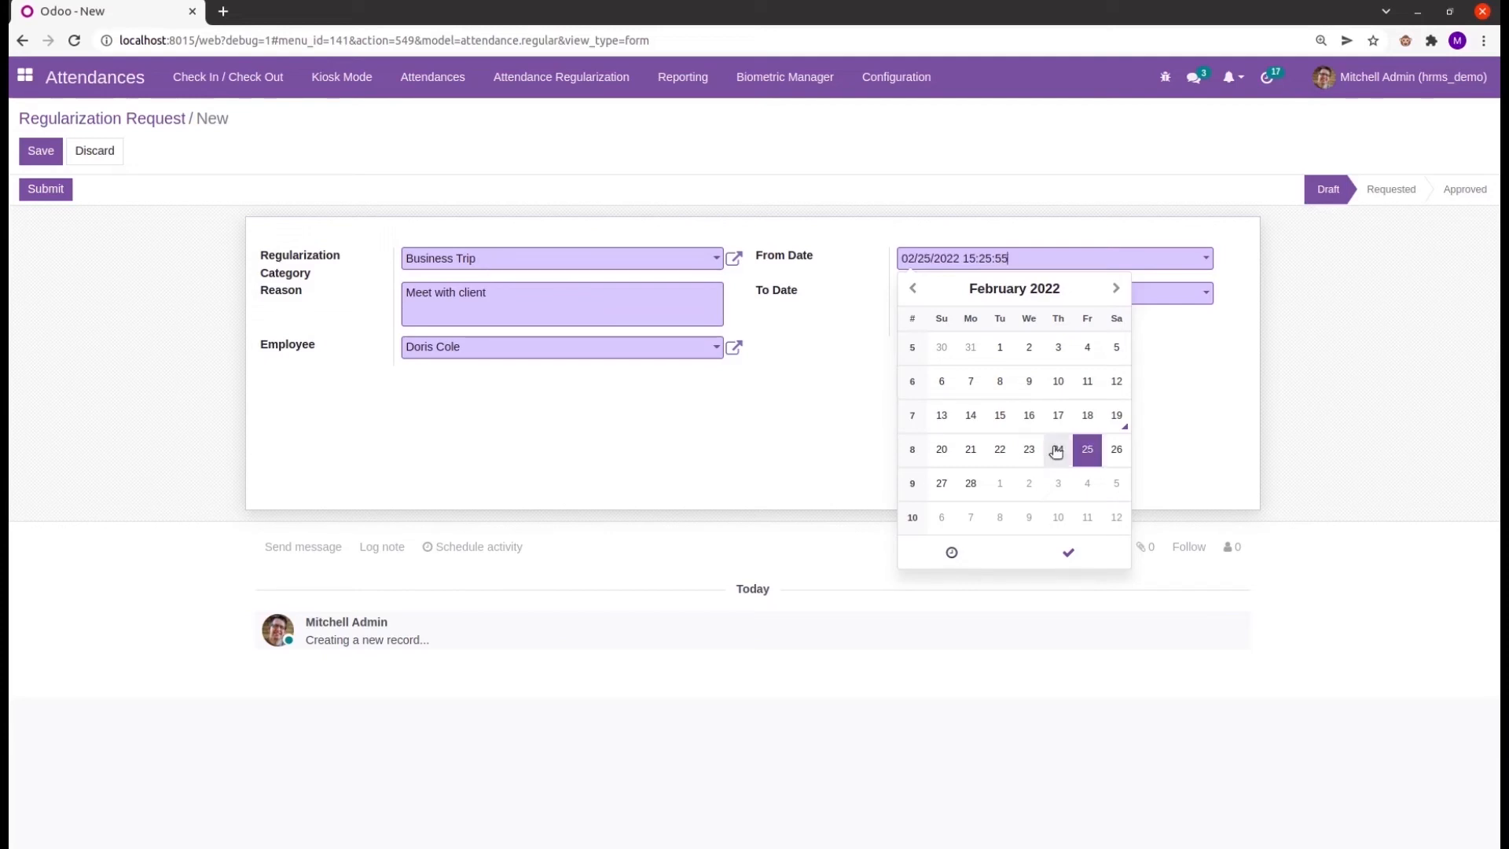
pyautogui.click(1056, 449)
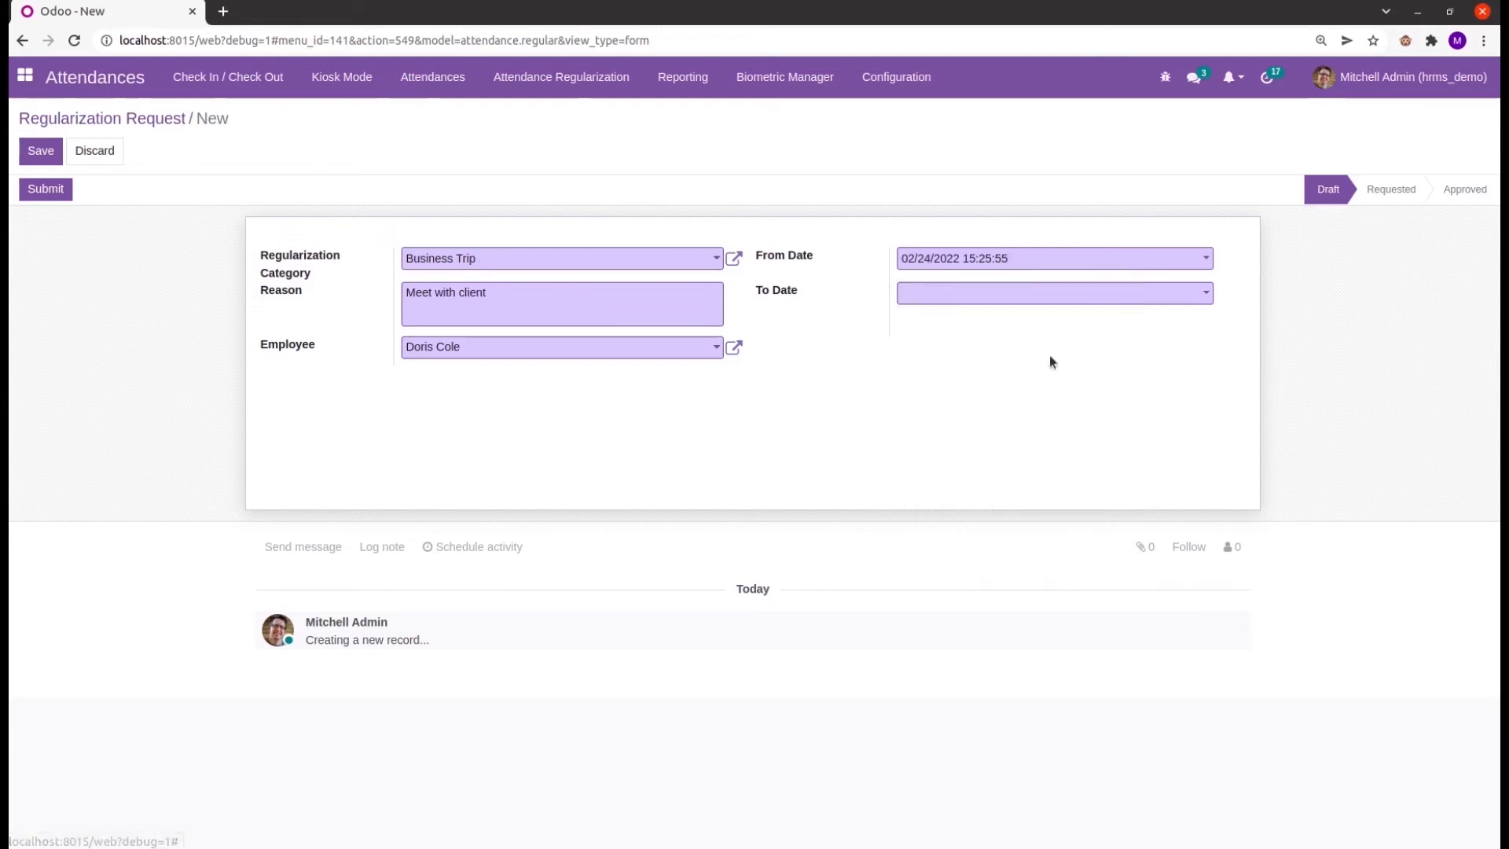
pyautogui.click(1049, 293)
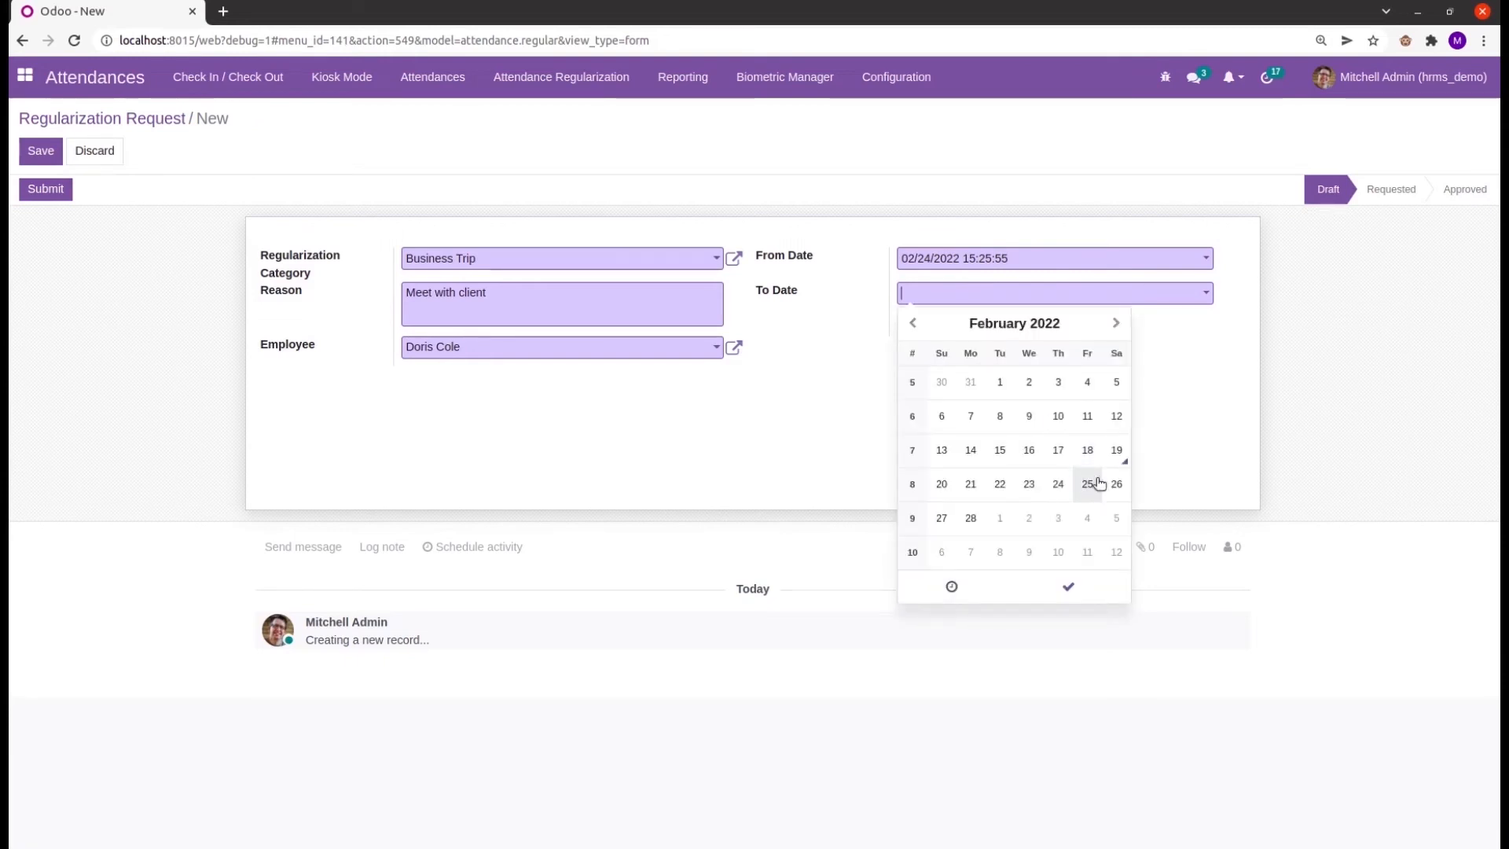
pyautogui.click(1086, 483)
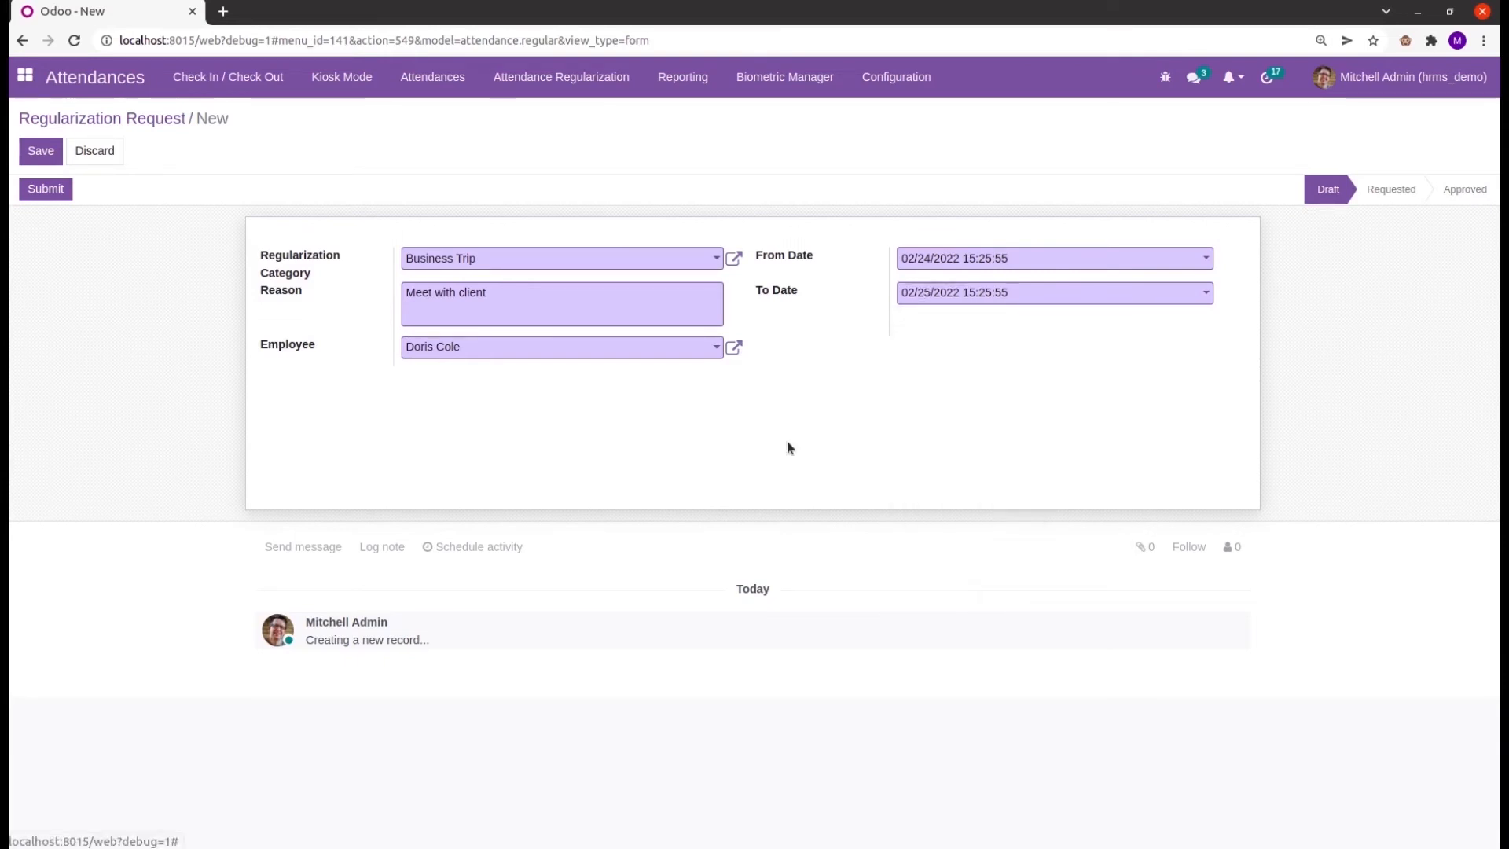
pyautogui.moveTo(982, 367)
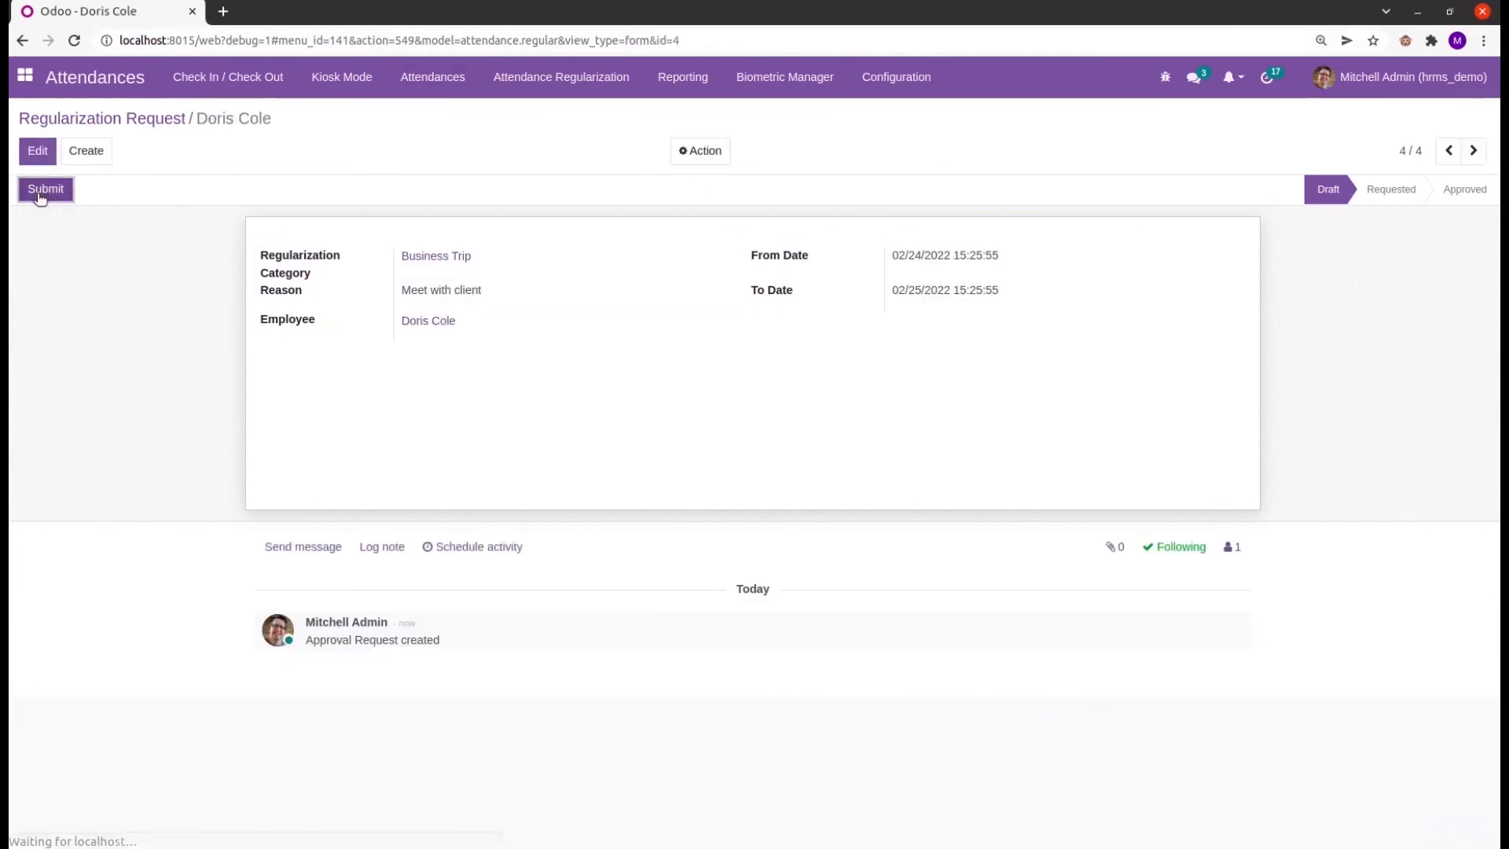
pyautogui.click(44, 188)
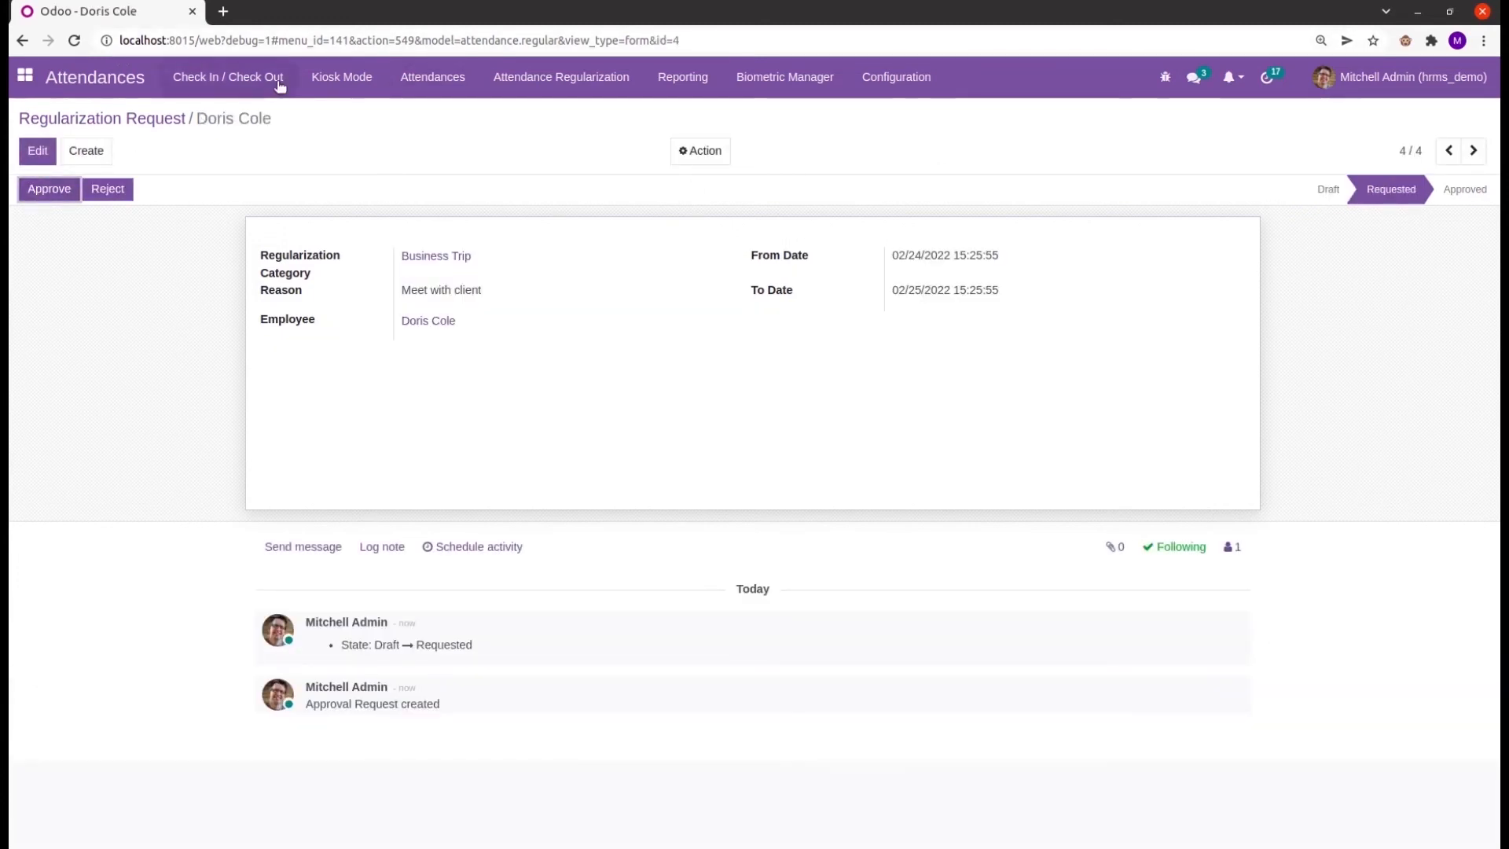
pyautogui.click(560, 77)
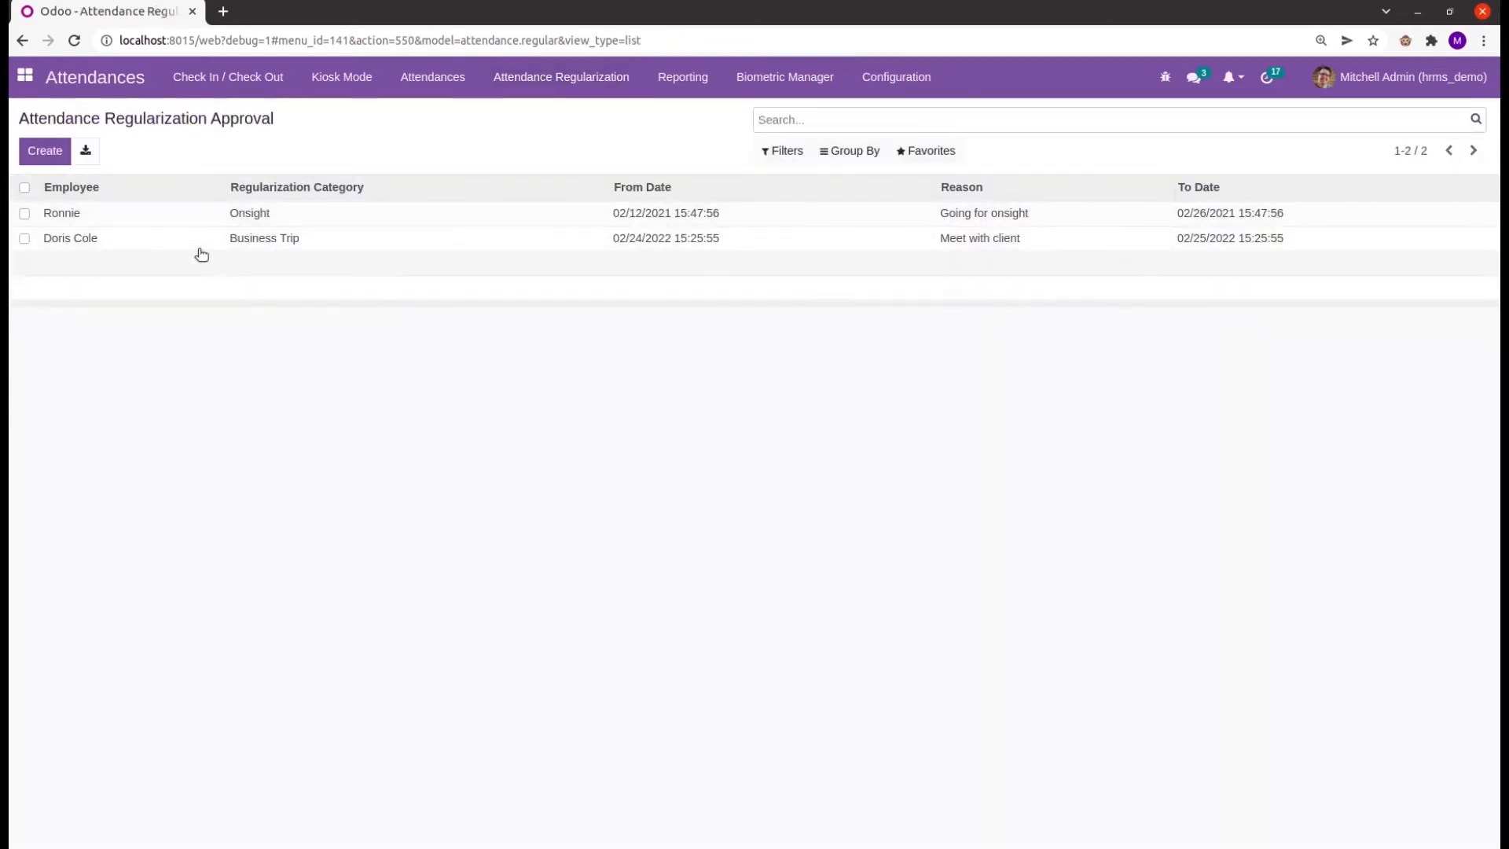
pyautogui.click(70, 238)
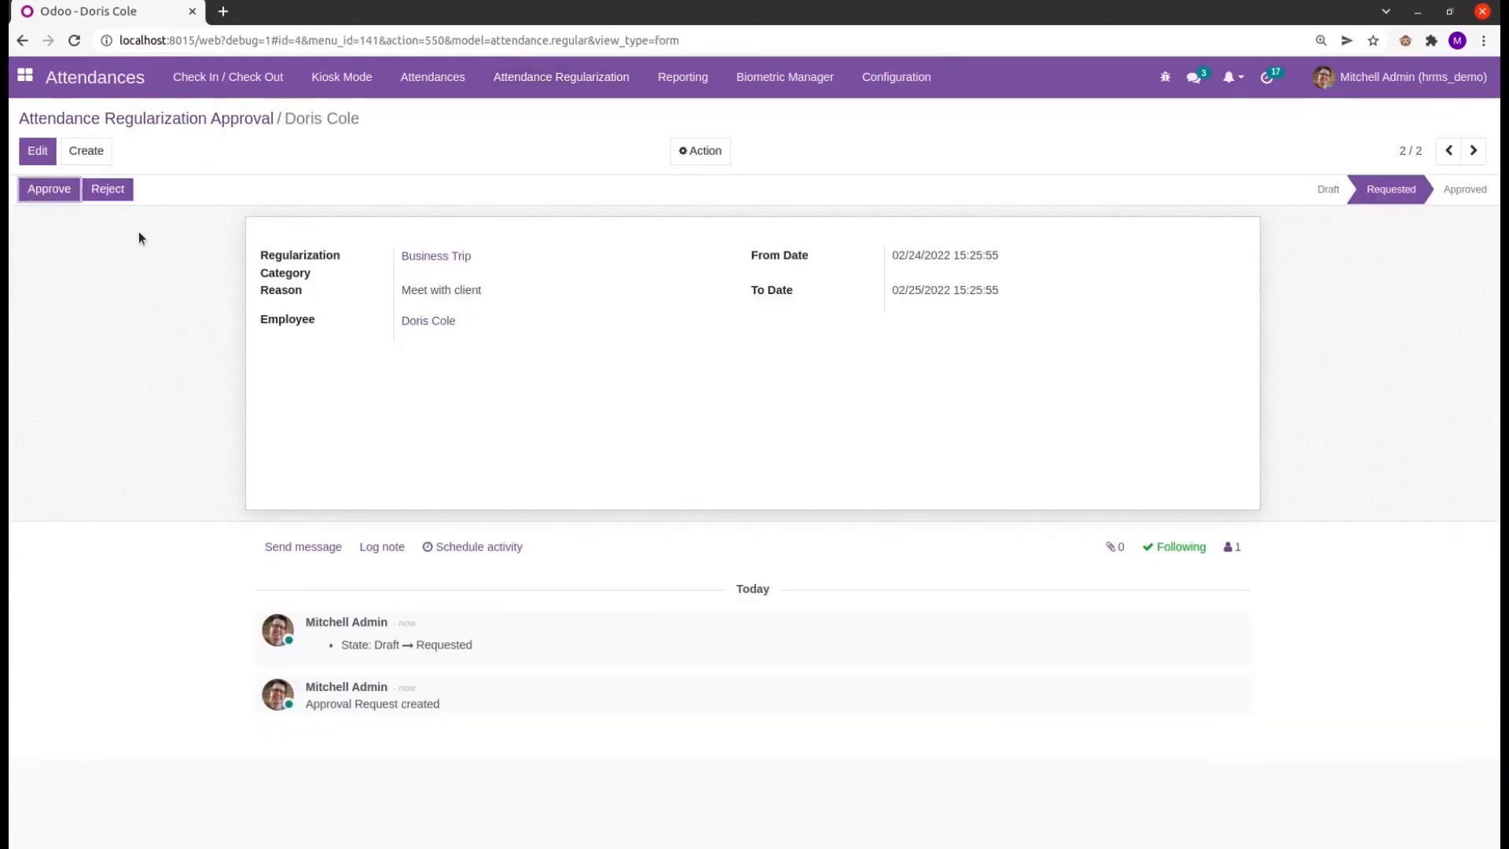
pyautogui.moveTo(48, 189)
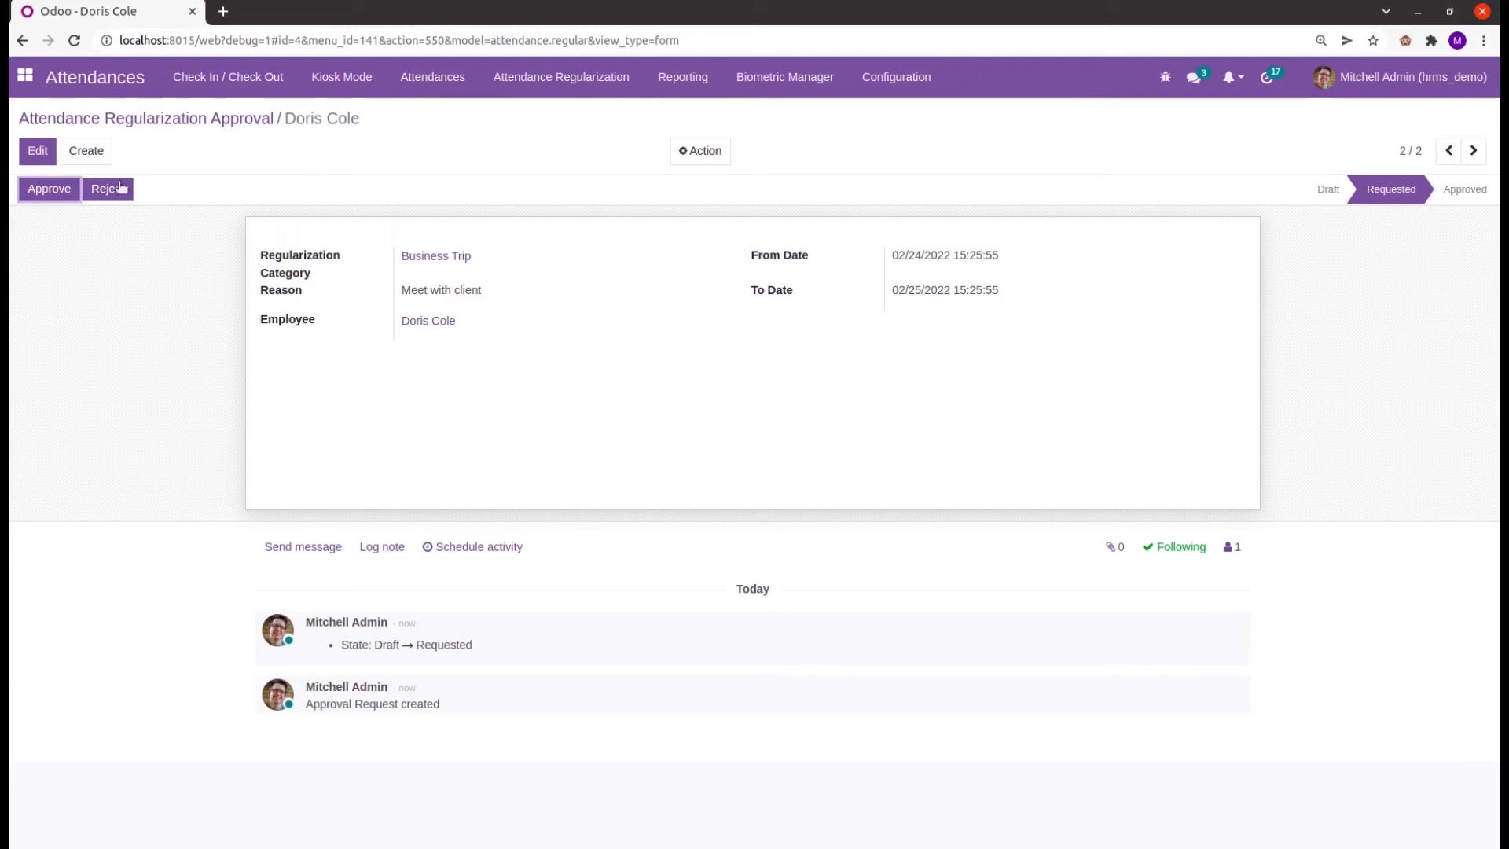
pyautogui.moveTo(48, 189)
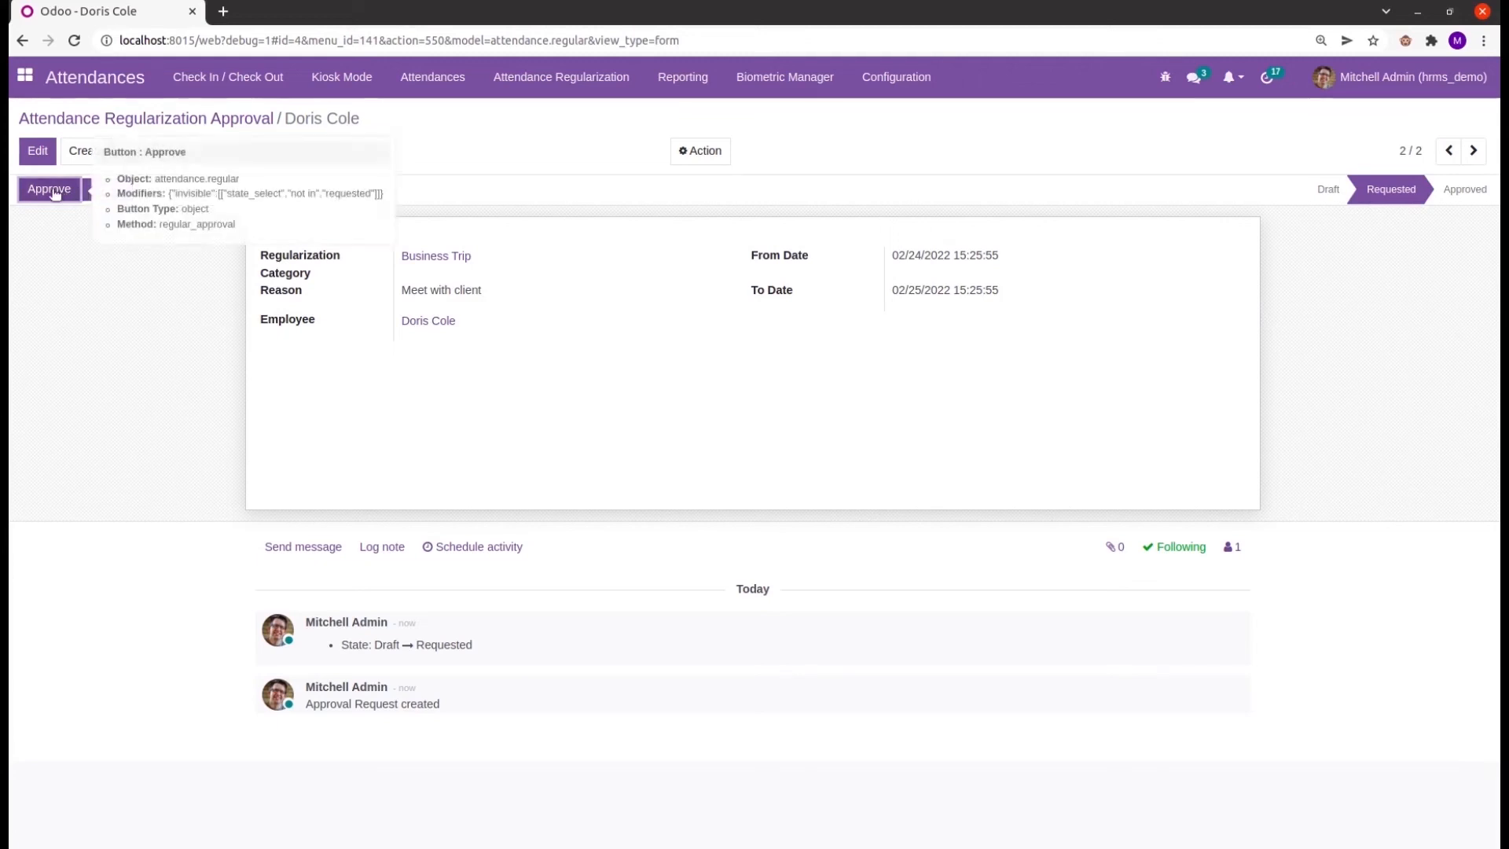
pyautogui.click(48, 189)
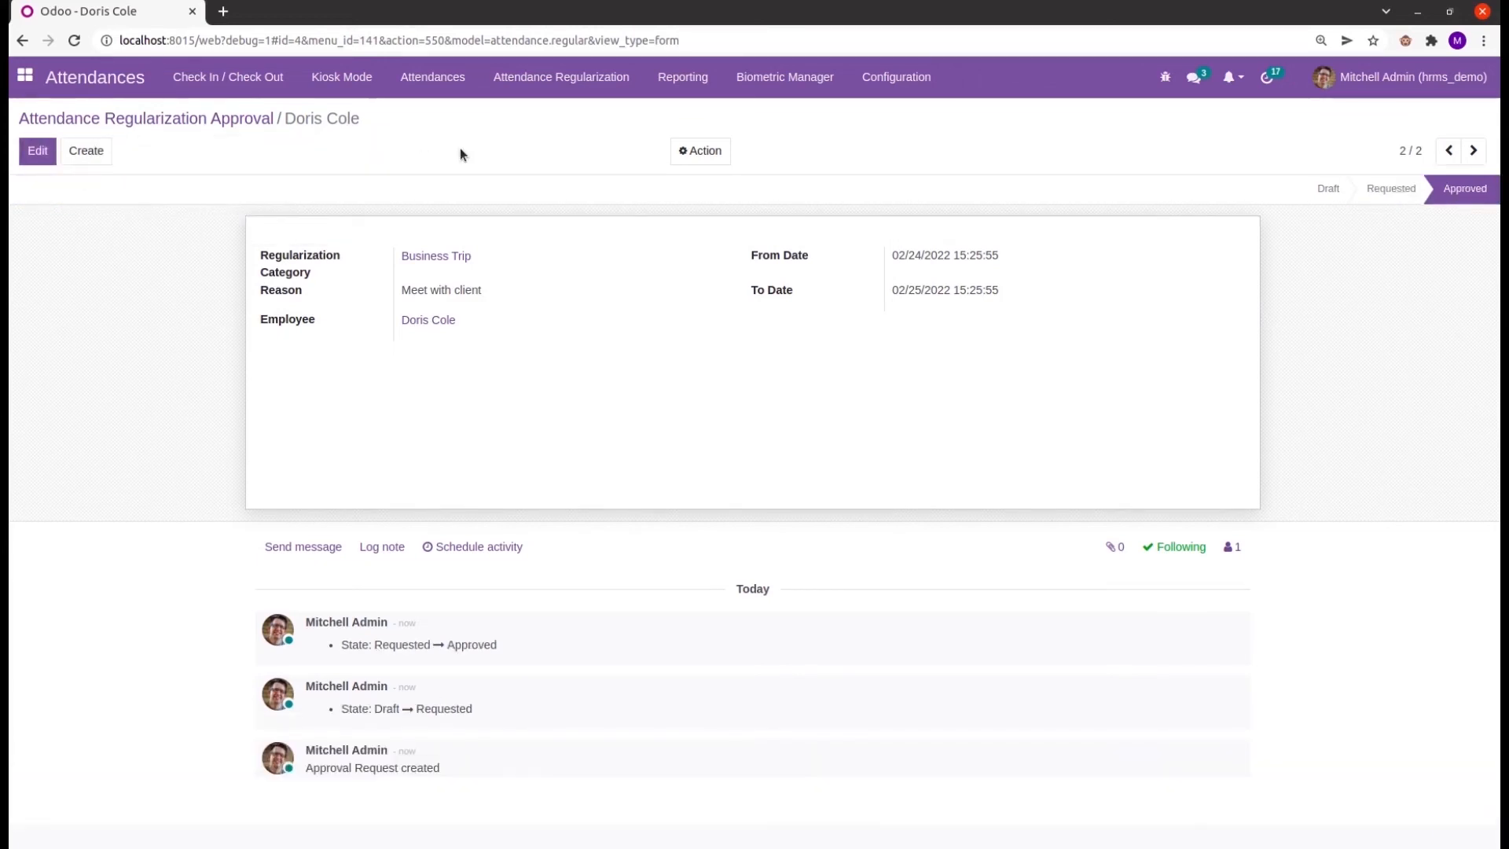
pyautogui.moveTo(509, 149)
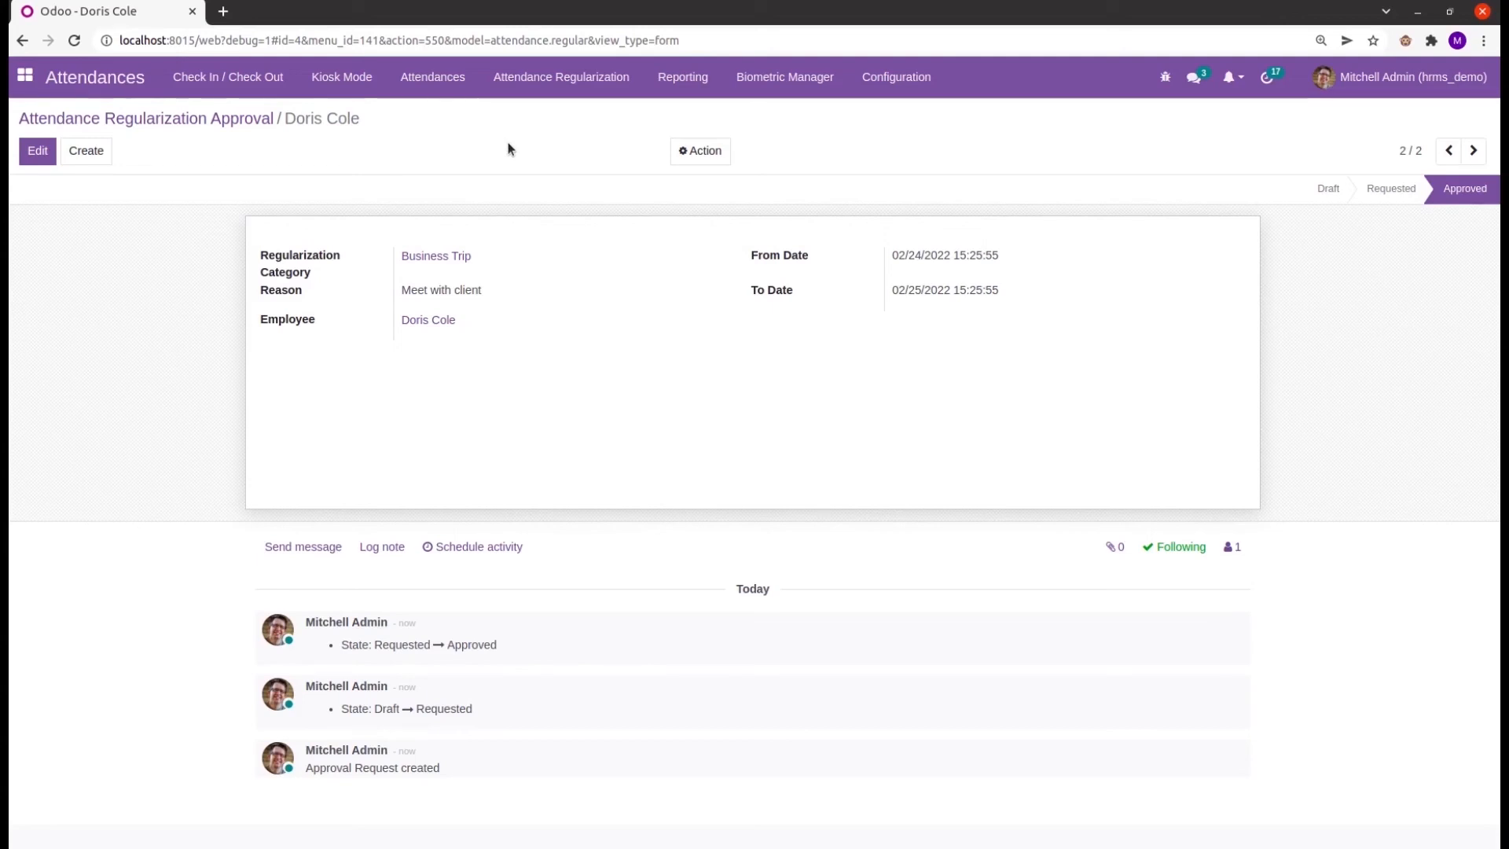
pyautogui.moveTo(618, 292)
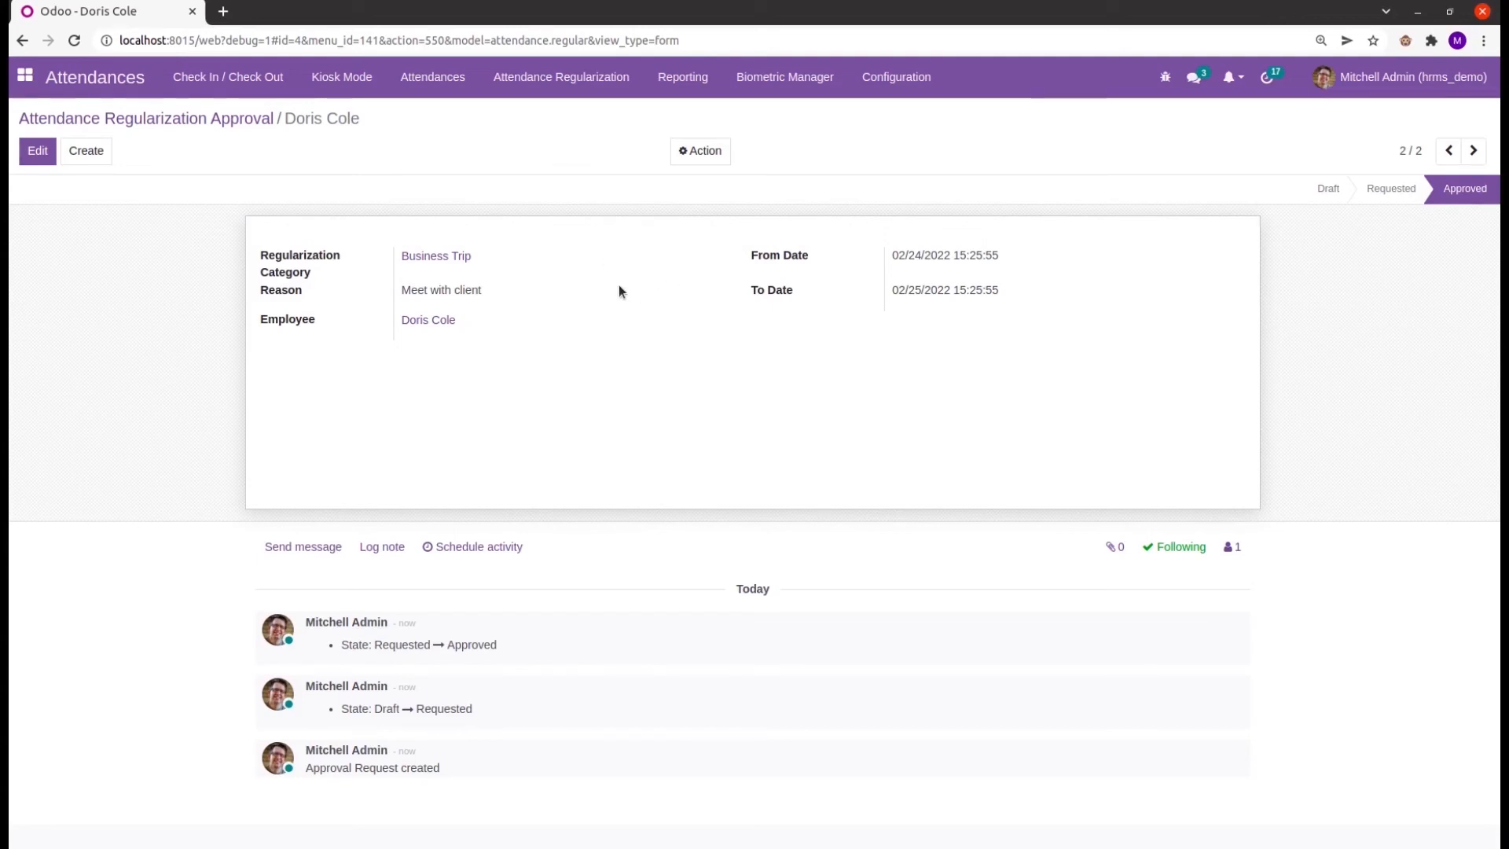
pyautogui.moveTo(457, 325)
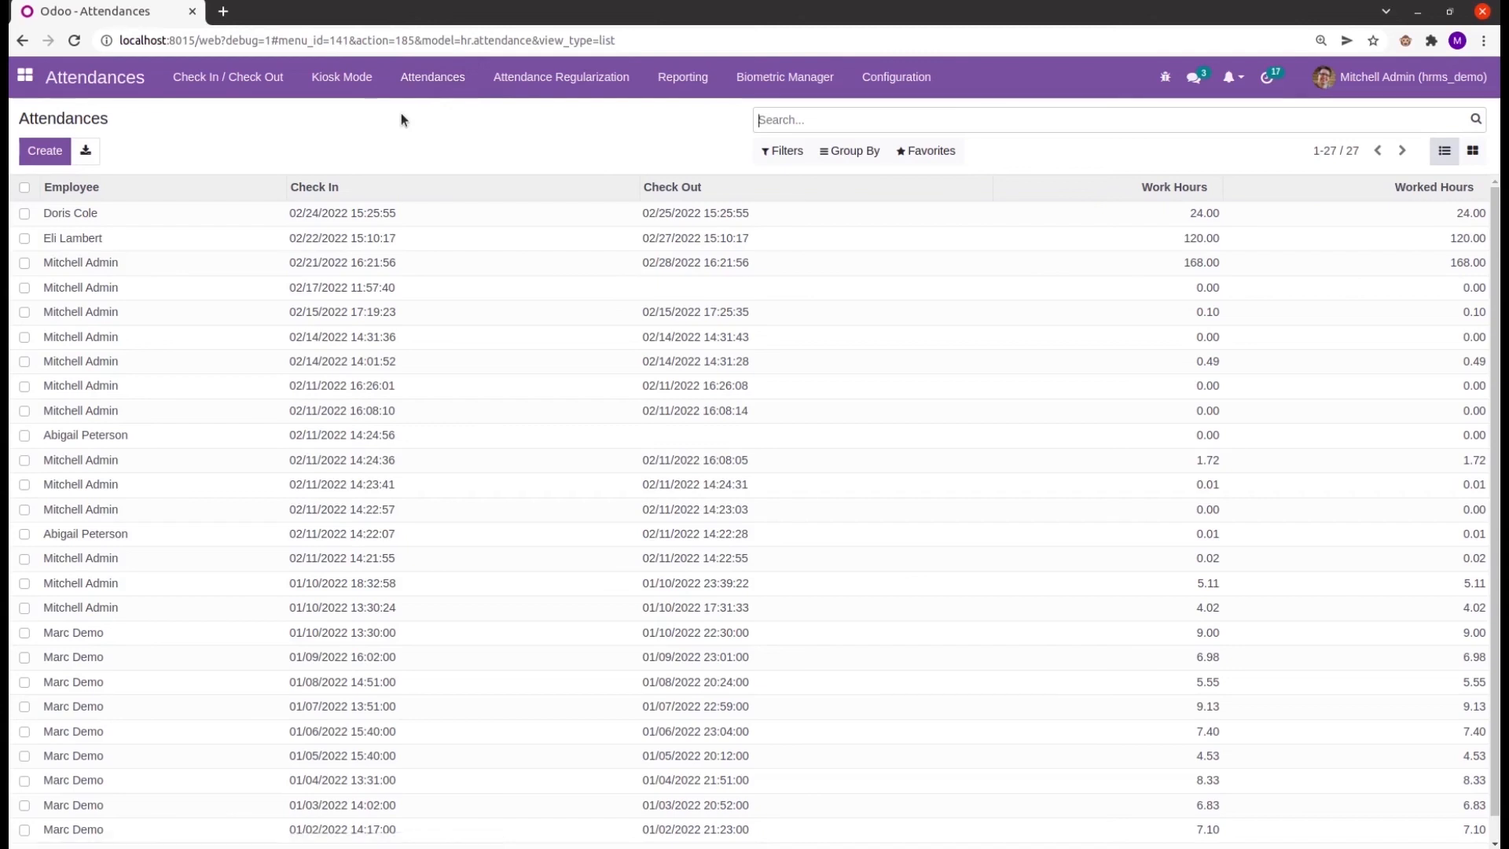
pyautogui.click(314, 187)
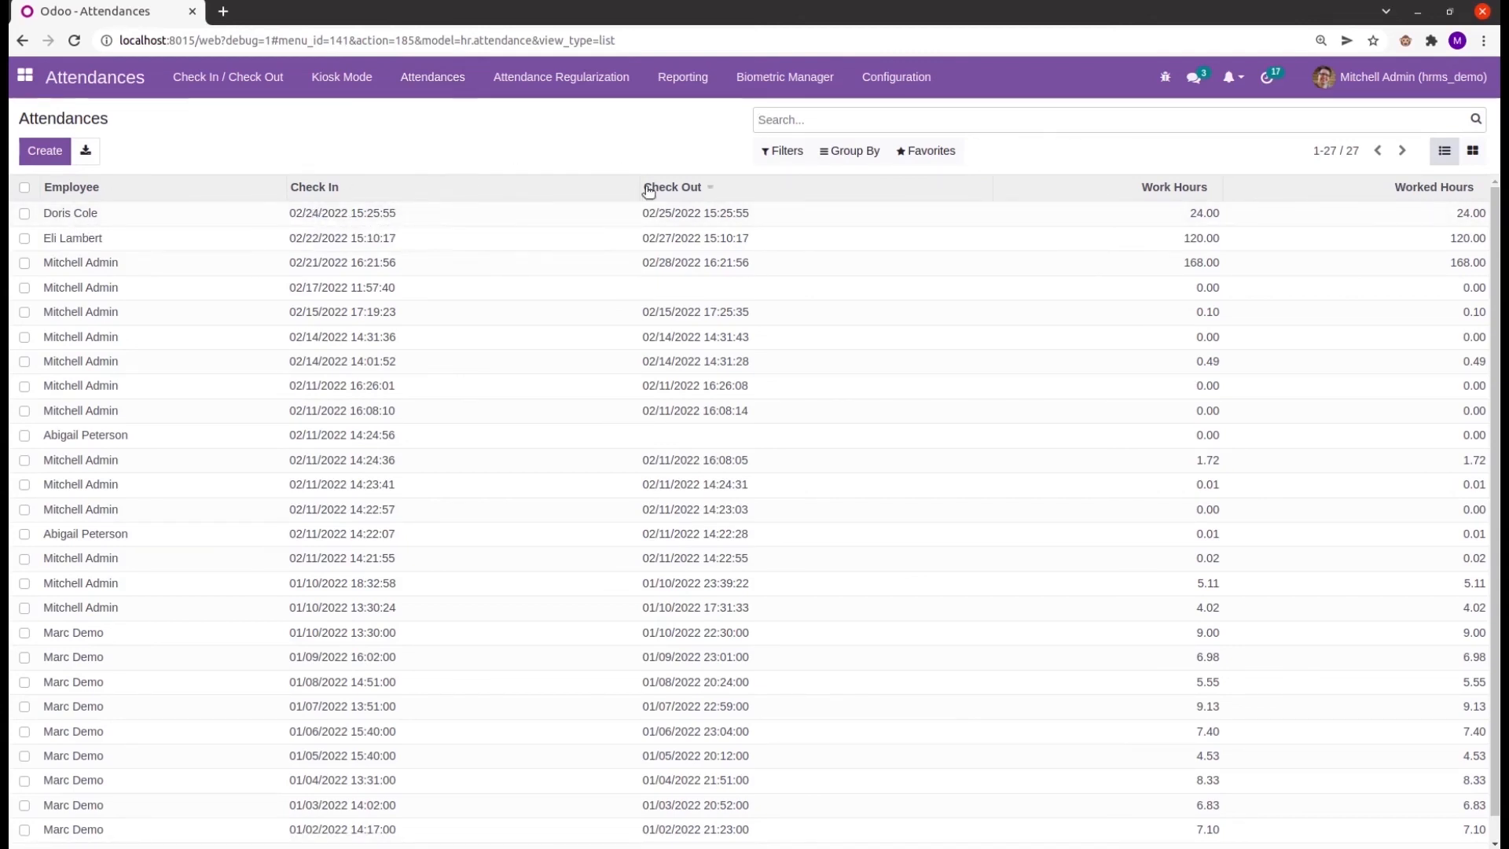
pyautogui.moveTo(267, 206)
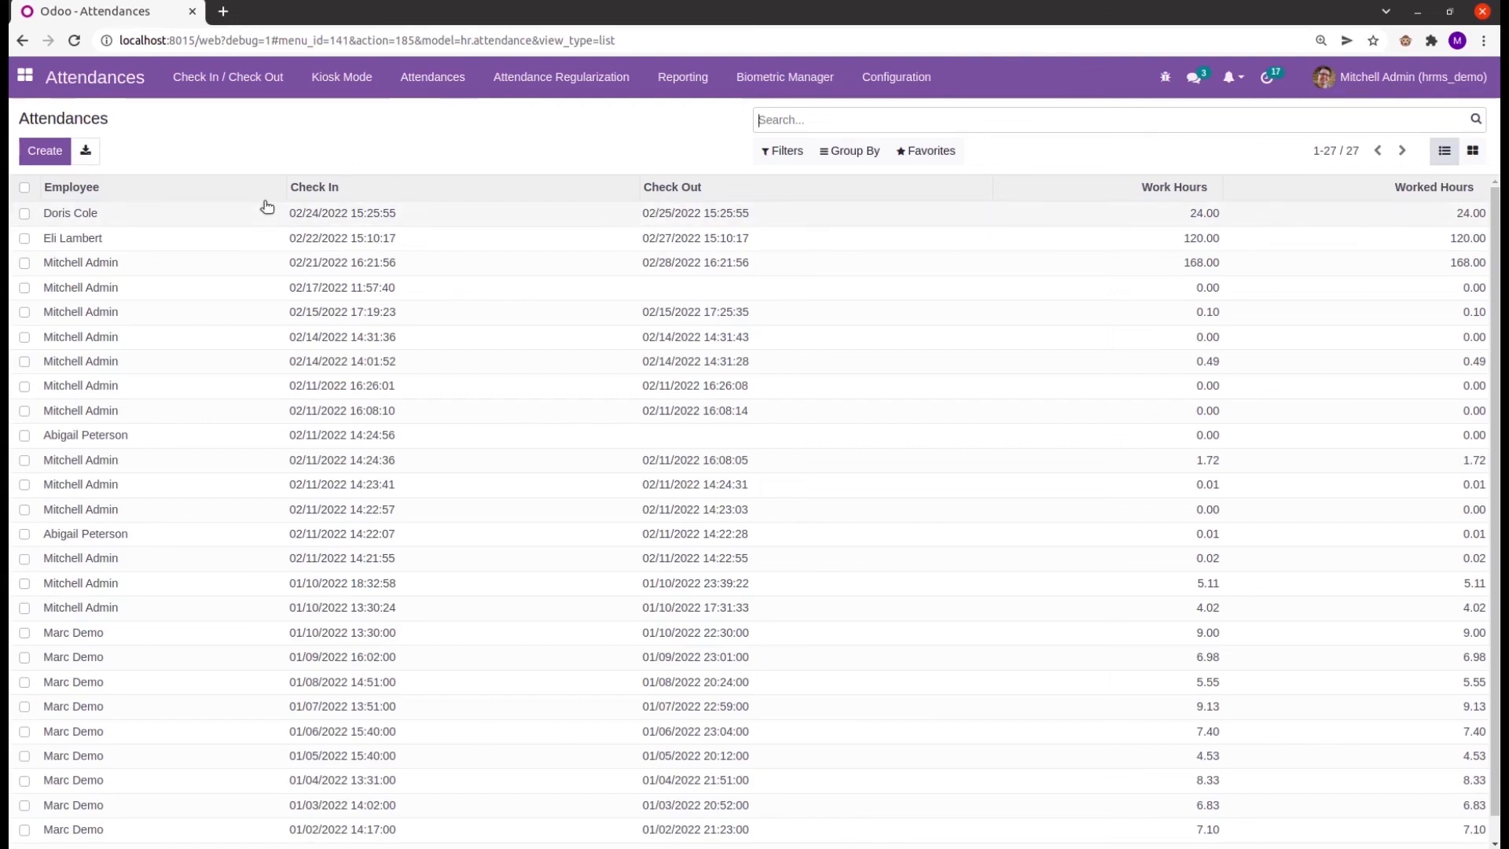
pyautogui.moveTo(267, 205)
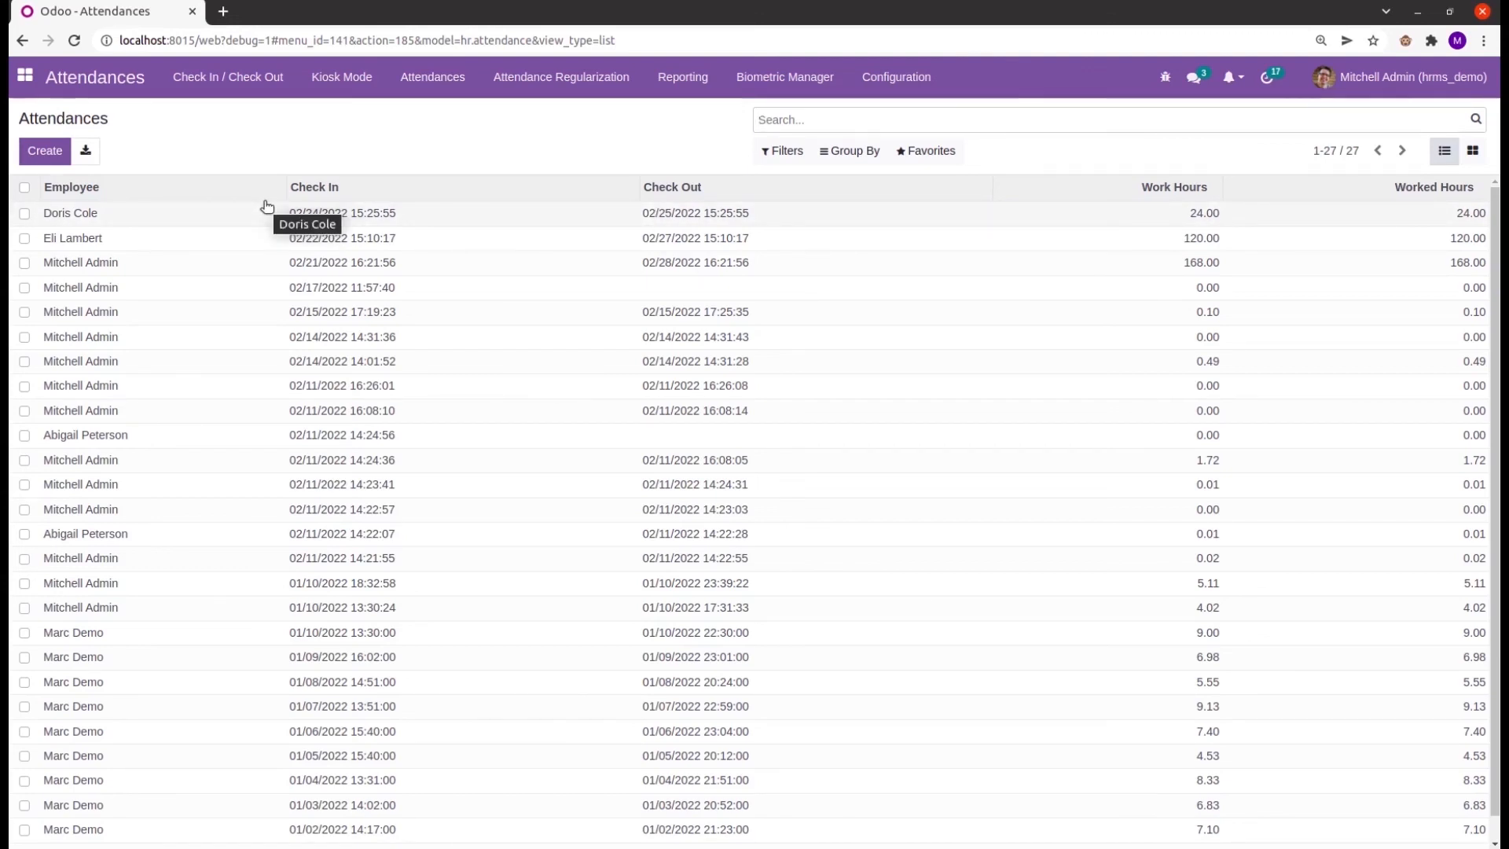
pyautogui.moveTo(1141, 210)
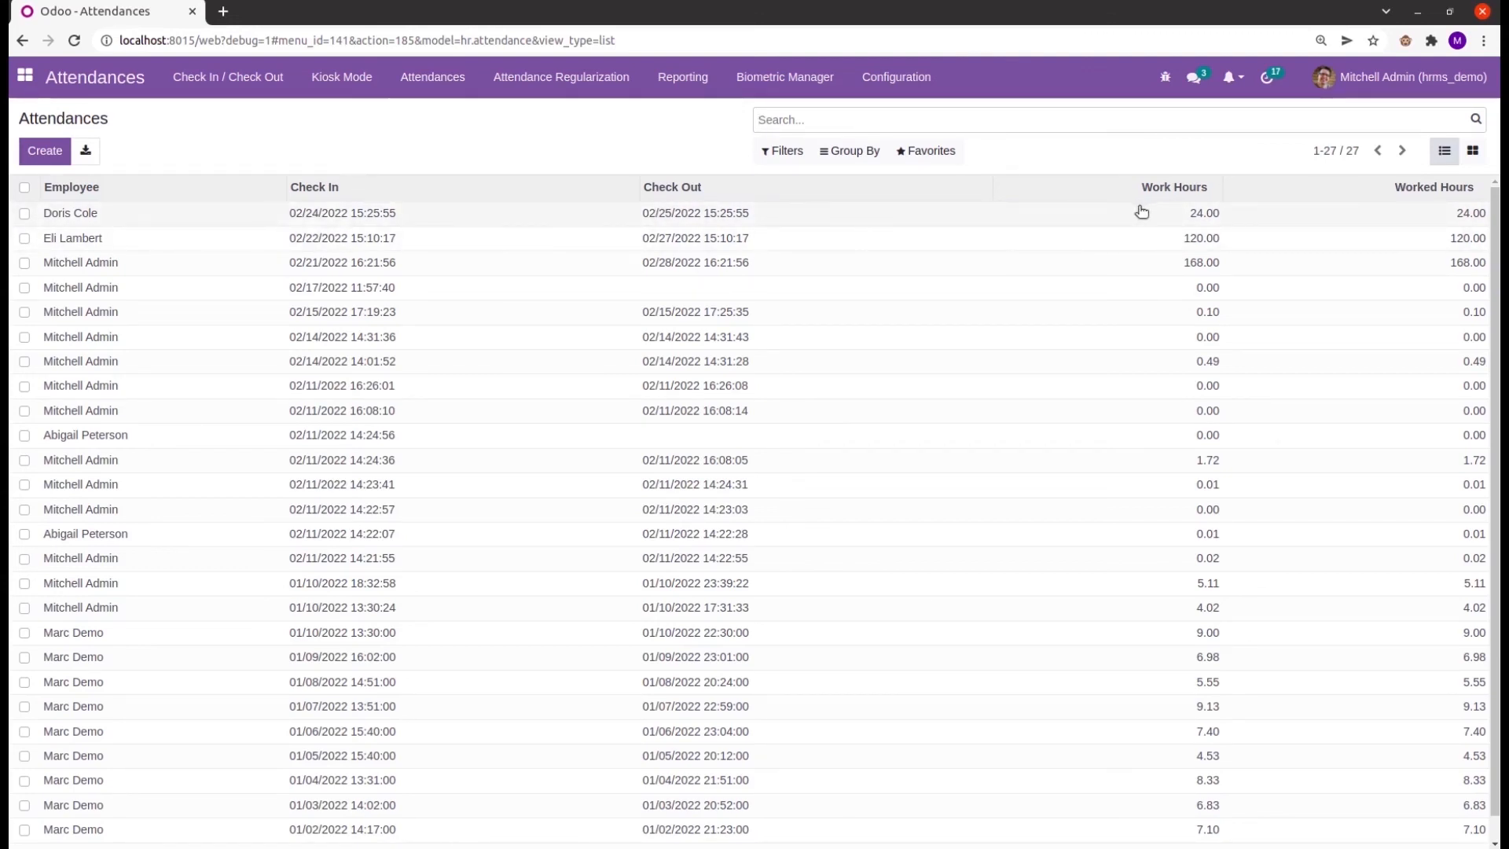